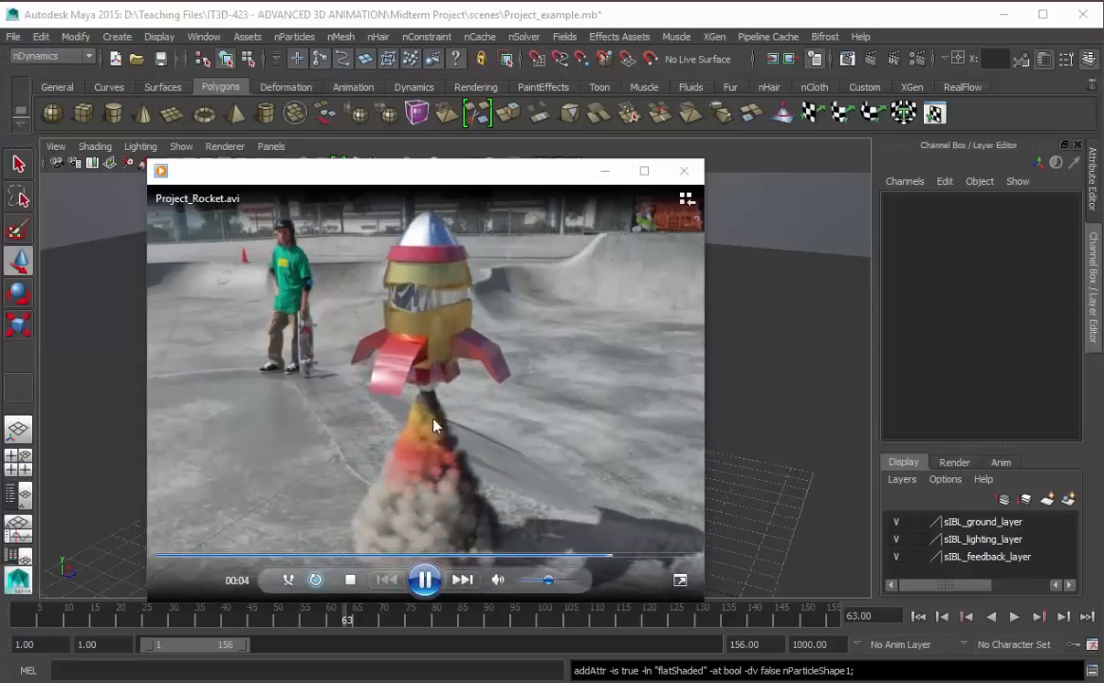
Step: Replay the finished rocket preview video, then close the player
{"action": "left_click", "coordinate": [424, 580]}
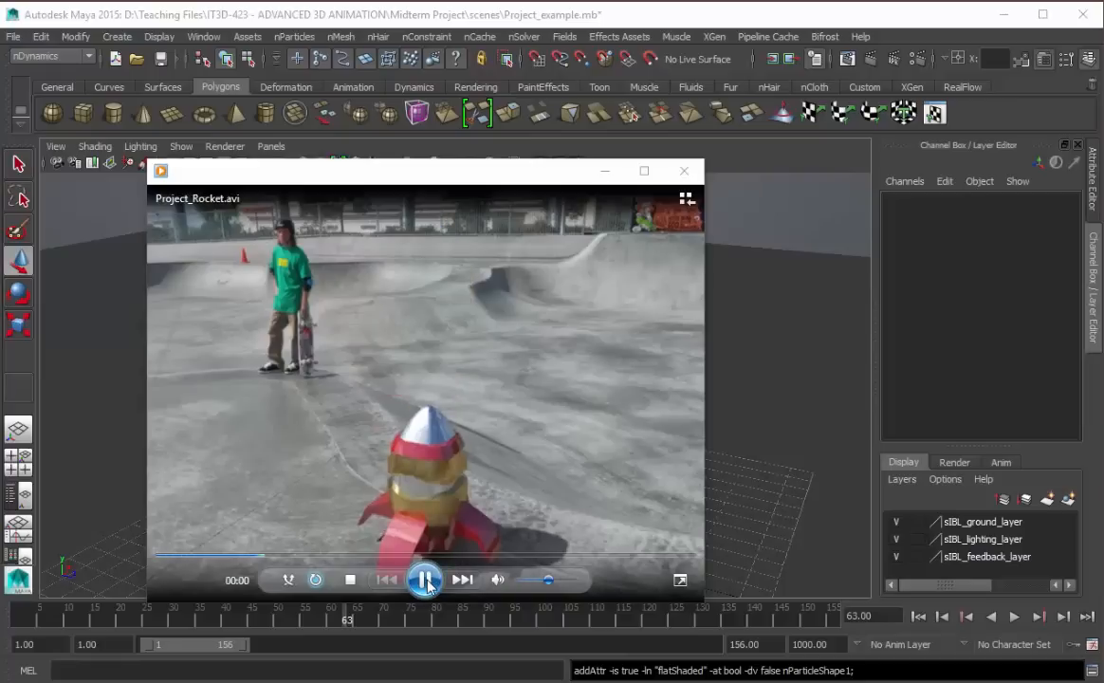
{"action": "left_click", "coordinate": [424, 580]}
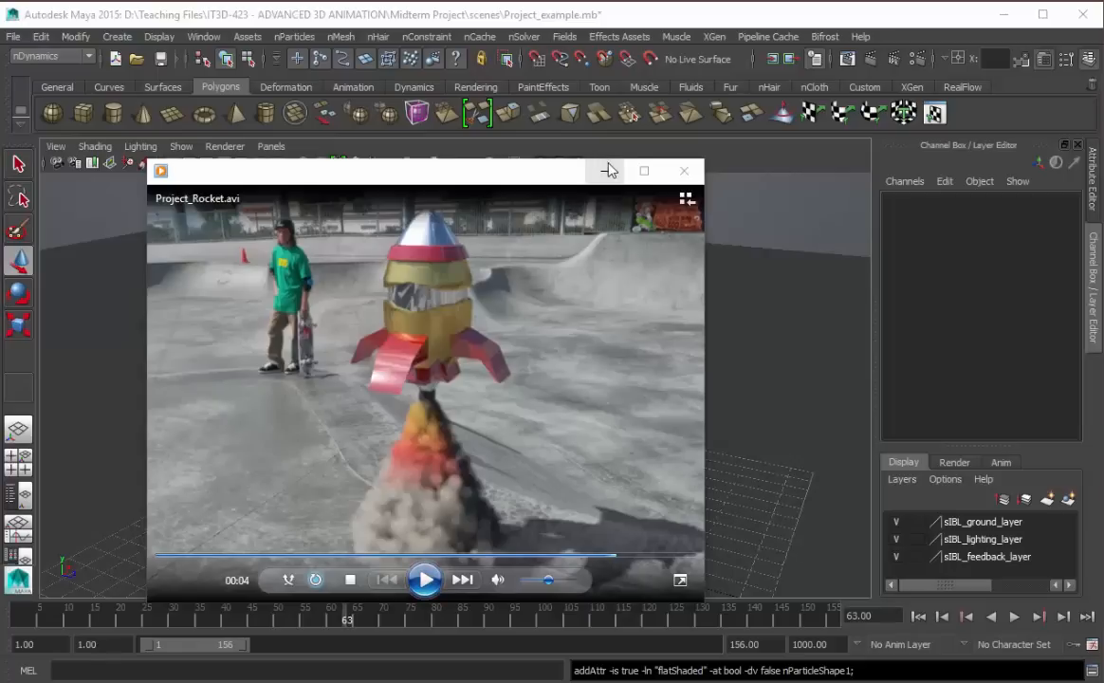
{"action": "left_click", "coordinate": [684, 170]}
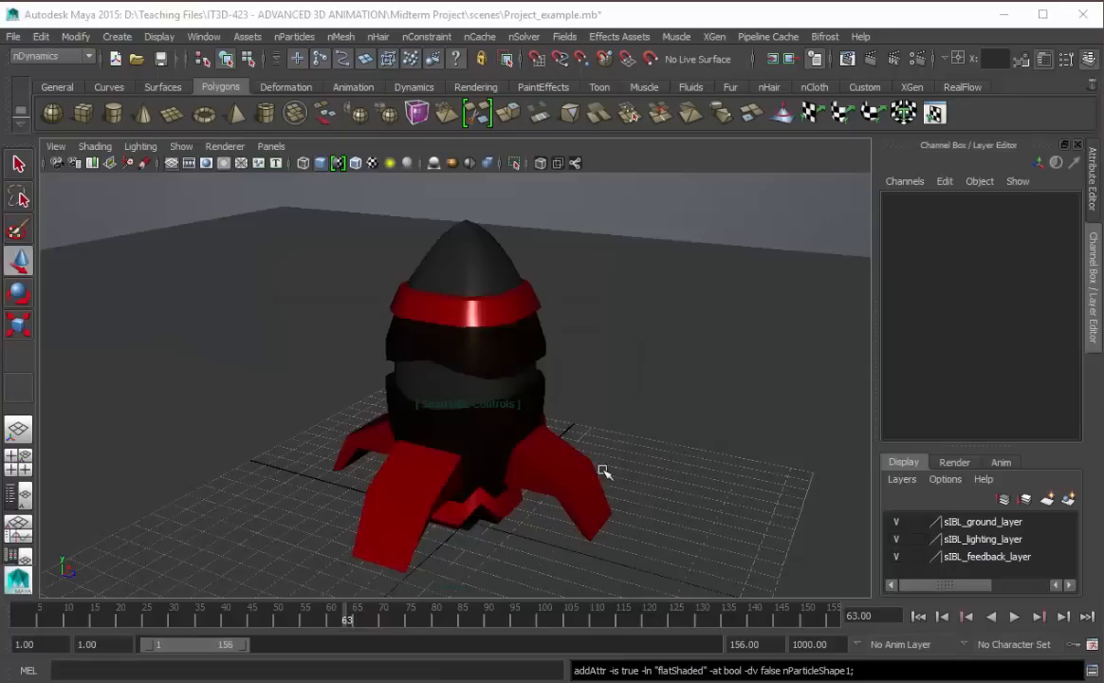
Step: Create a new nParticle emitter and play the animation to watch particles spray
{"action": "left_click", "coordinate": [464, 380]}
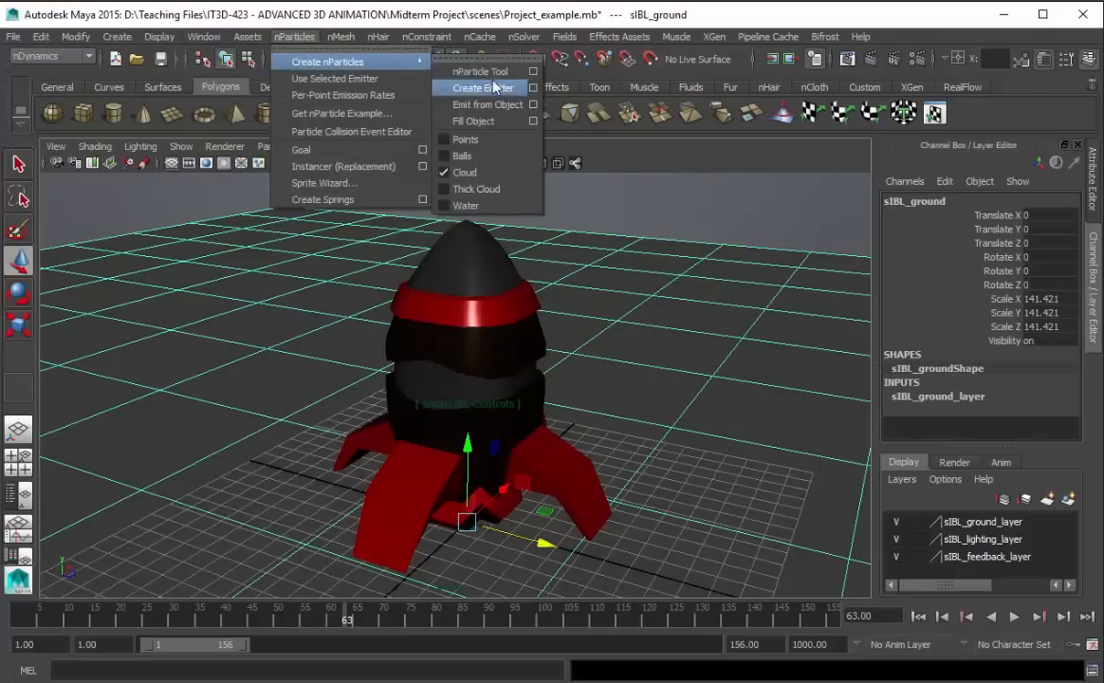
{"action": "left_click", "coordinate": [481, 86]}
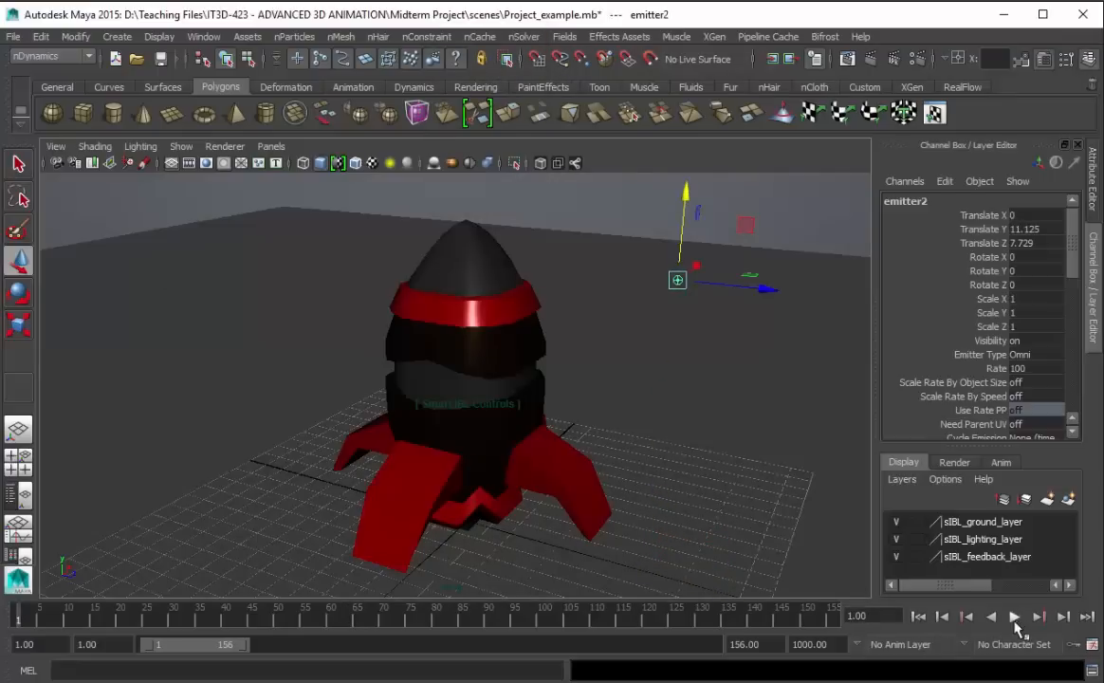
{"action": "left_click", "coordinate": [1014, 617]}
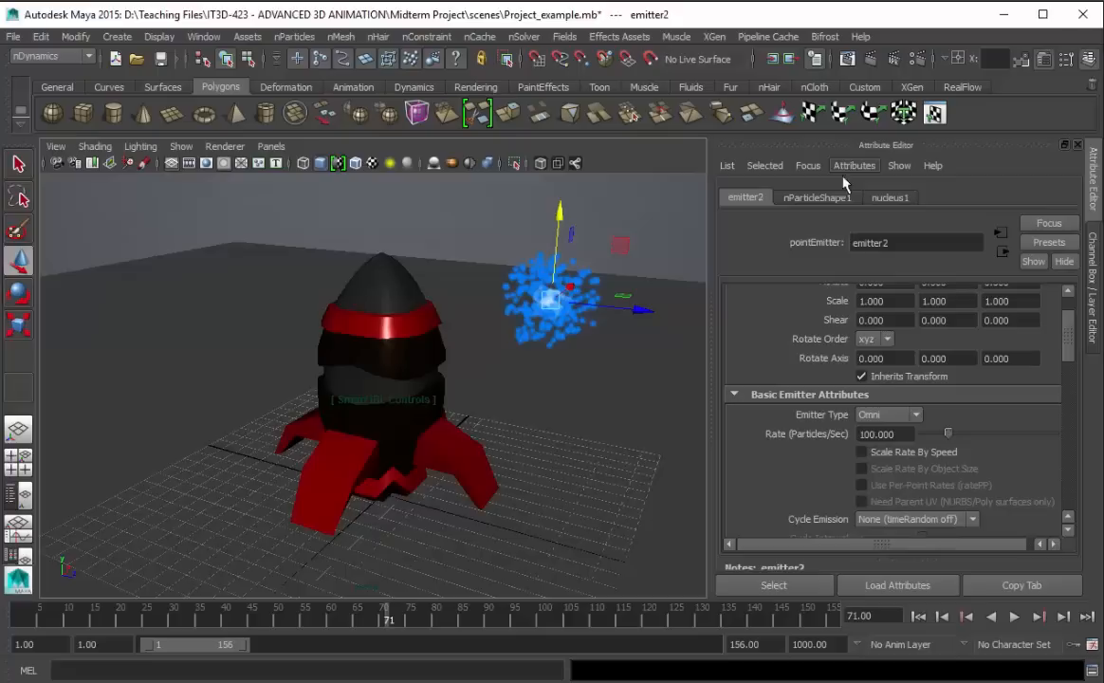
Step: Make the emitter Directional with rate 350, direction Y -1 and speed 3.5, then test-play
{"action": "left_click", "coordinate": [916, 414]}
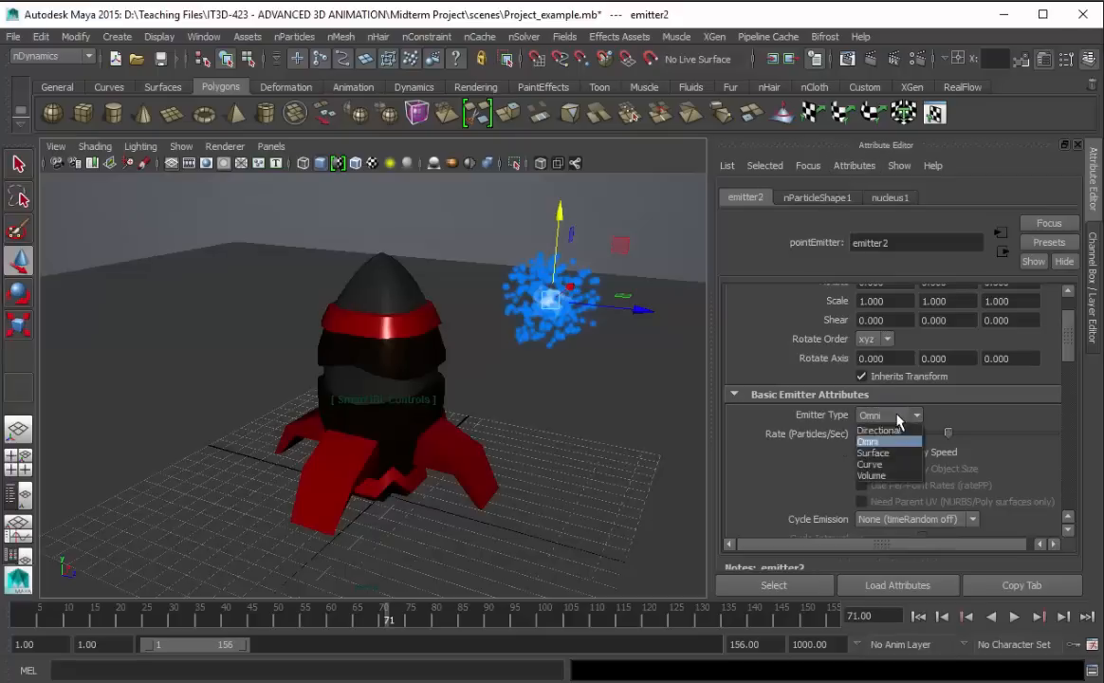
{"action": "left_click", "coordinate": [878, 430]}
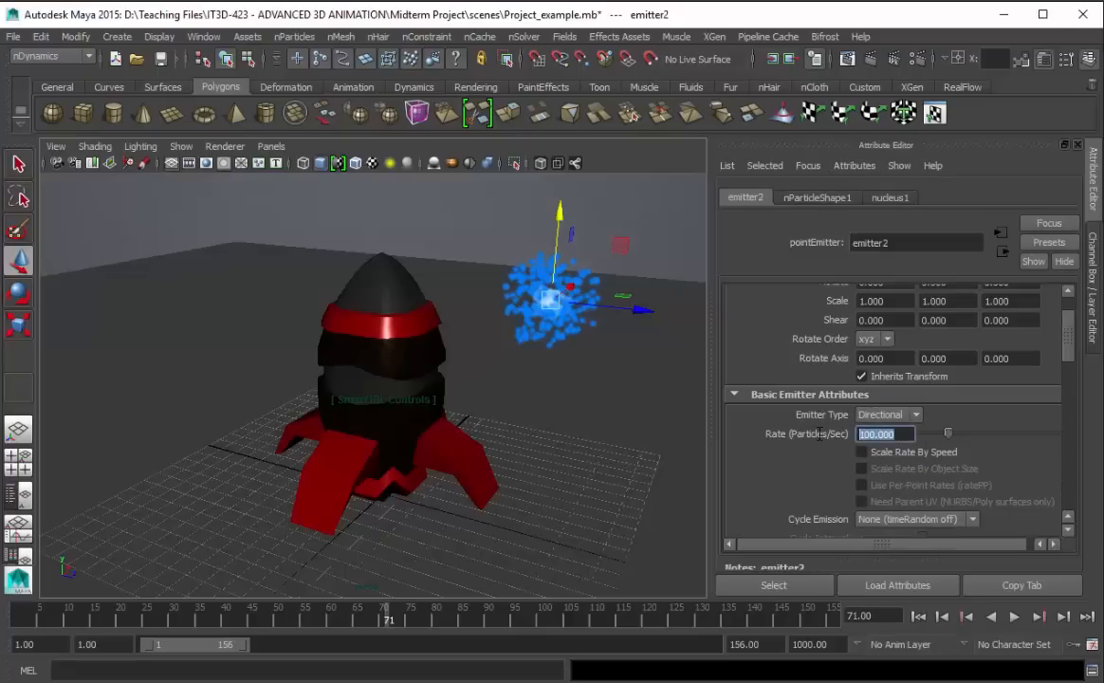
{"action": "type", "text": "35"}
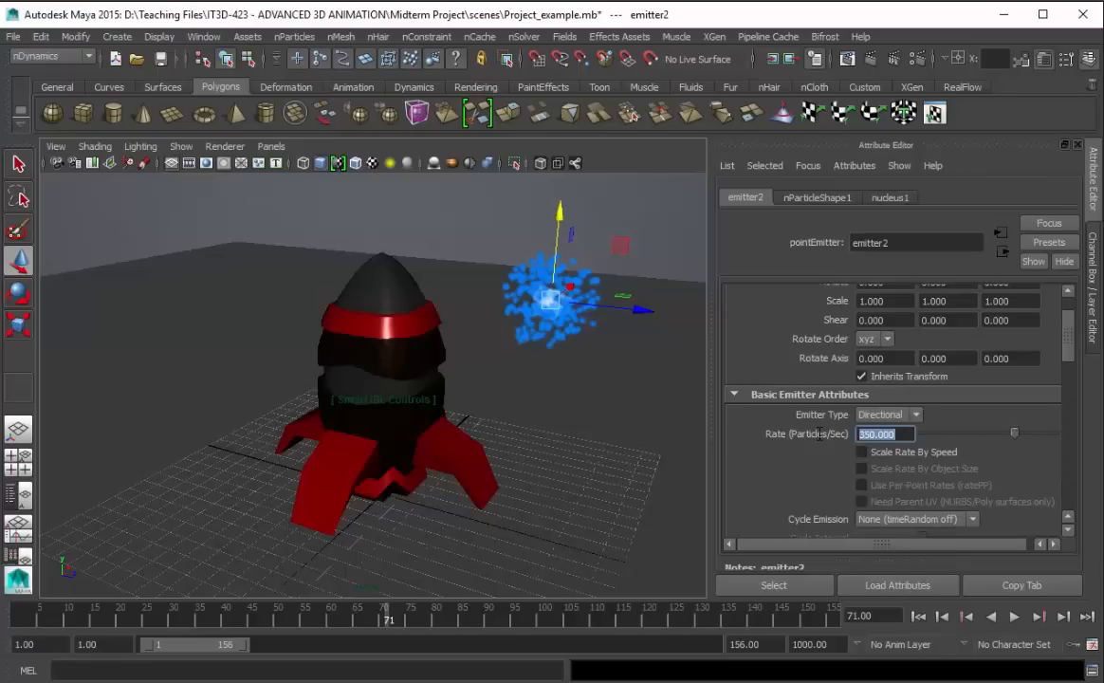
{"action": "scroll", "scroll_direction": "down", "scroll_amount": 3}
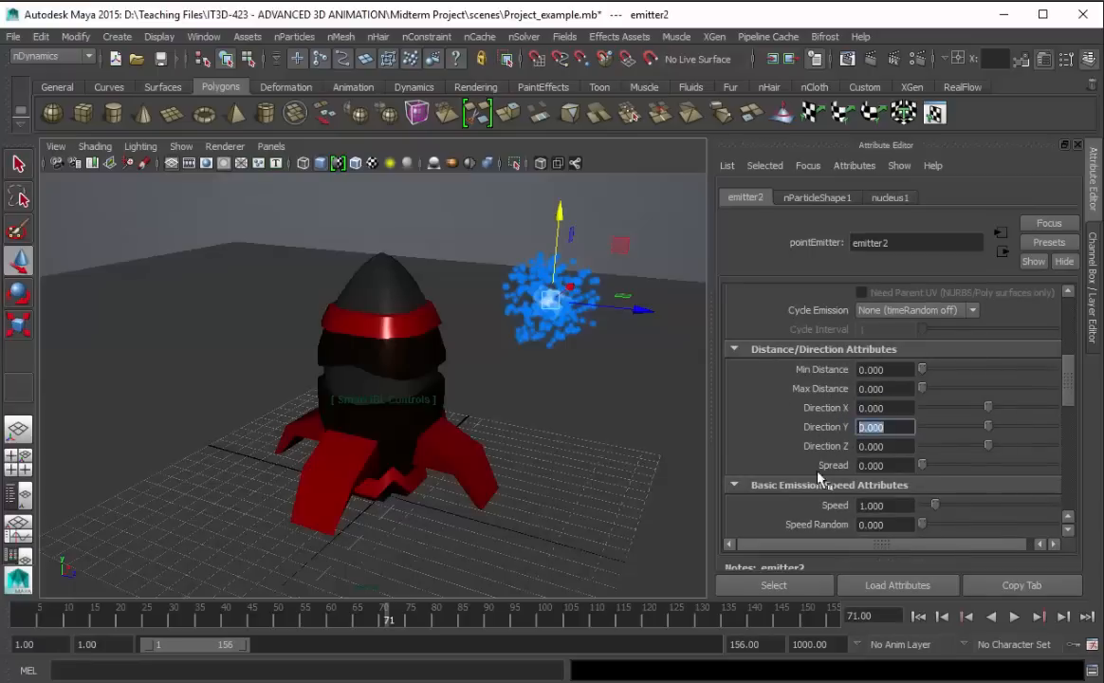
{"action": "type", "text": "-1"}
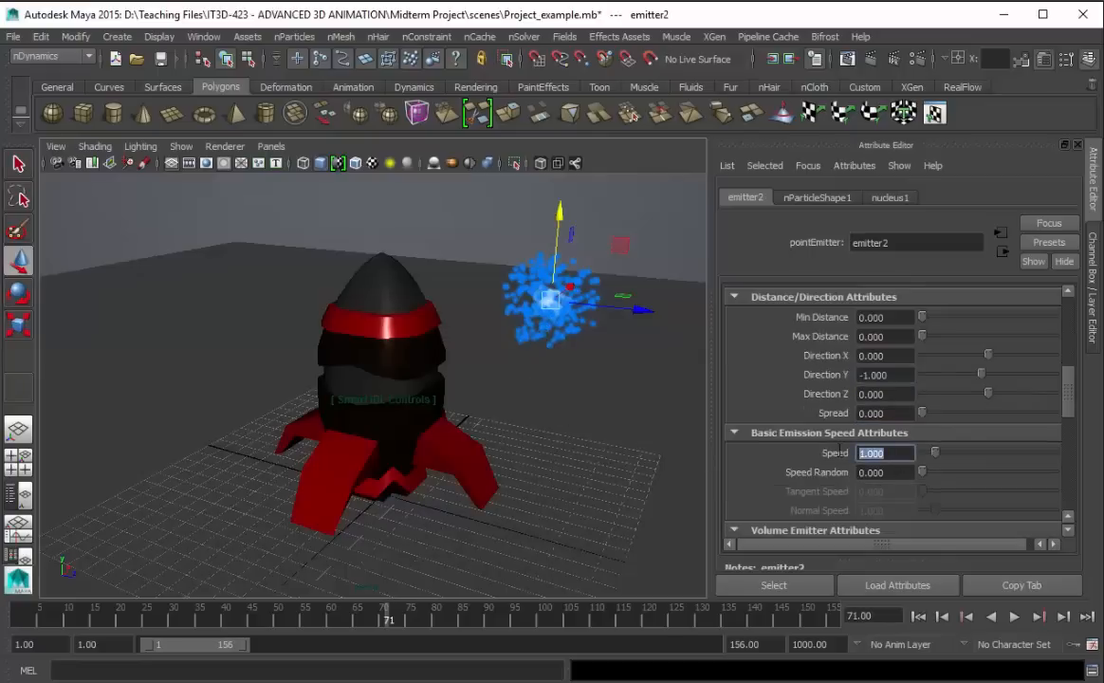
{"action": "type", "text": "3.500"}
{"action": "left_click", "coordinate": [886, 412]}
{"action": "type", "text": "0.250"}
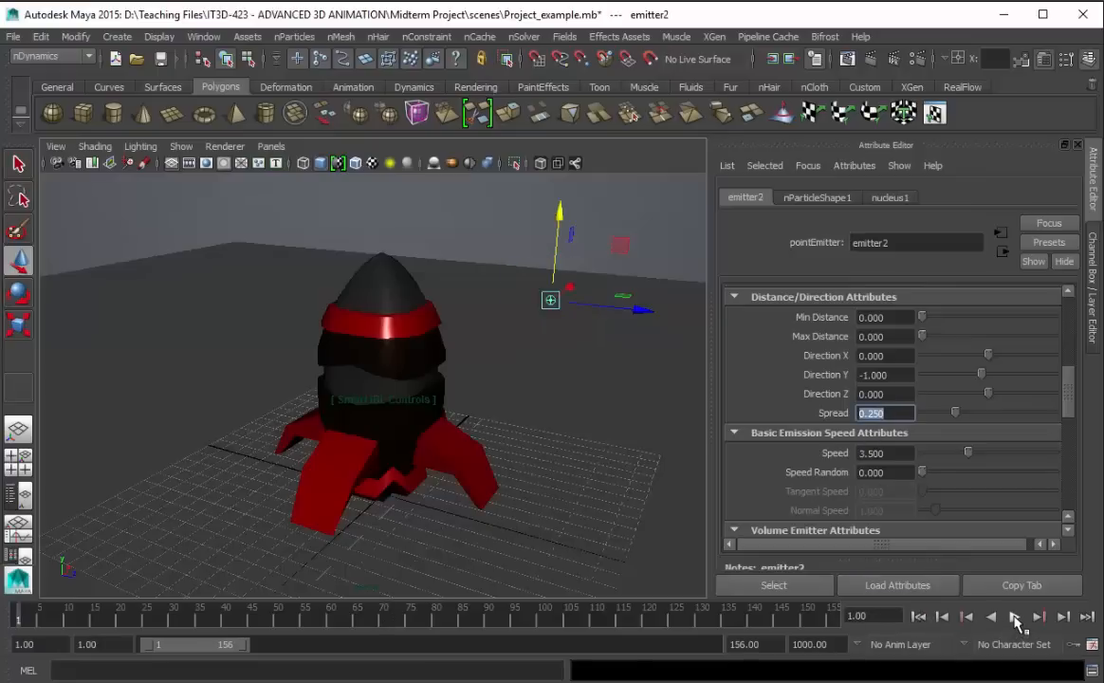
{"action": "left_click", "coordinate": [1015, 616]}
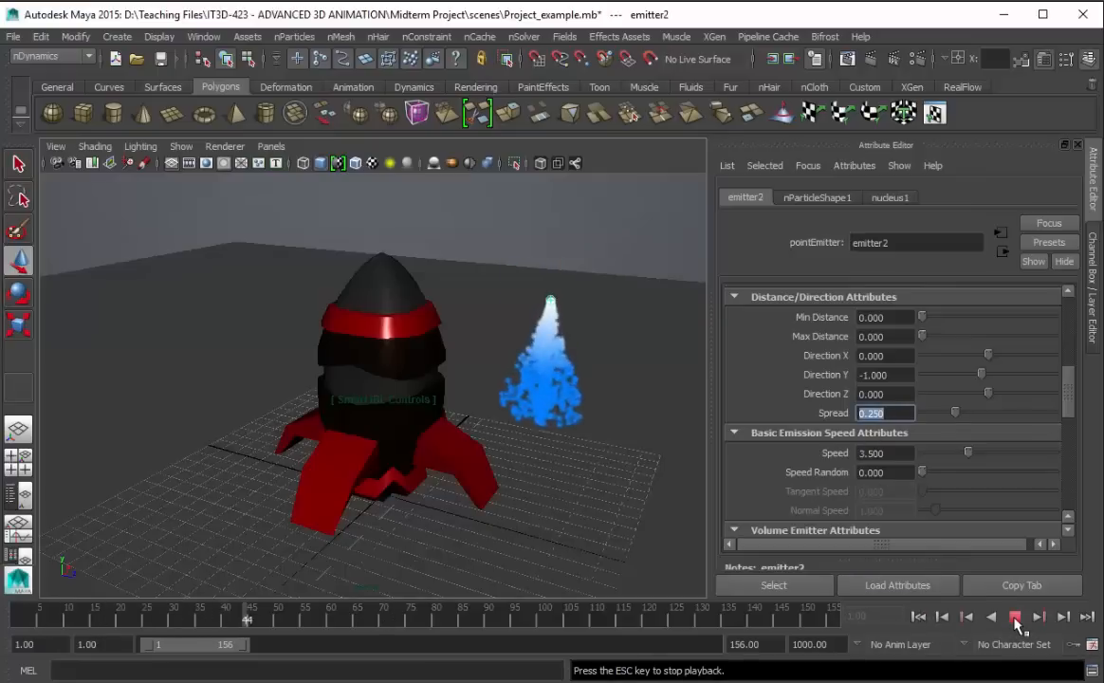
{"action": "left_click", "coordinate": [1014, 617]}
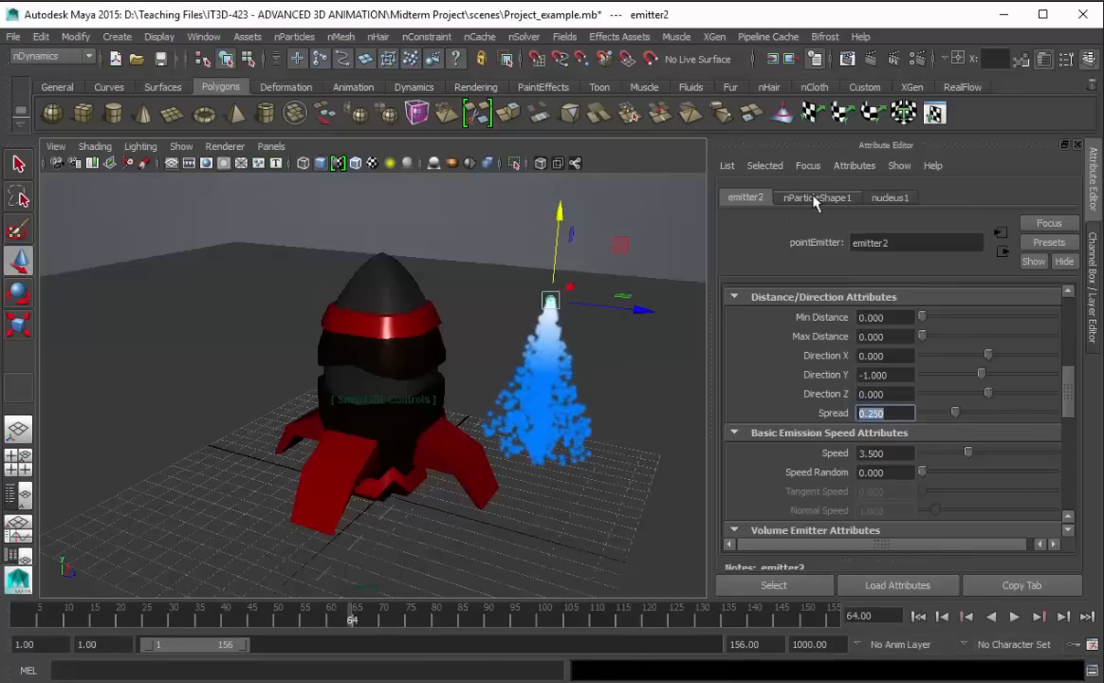
Step: On nParticleShape1 set Constant lifespan of 10 and particle radius 0.6
{"action": "left_click", "coordinate": [817, 197]}
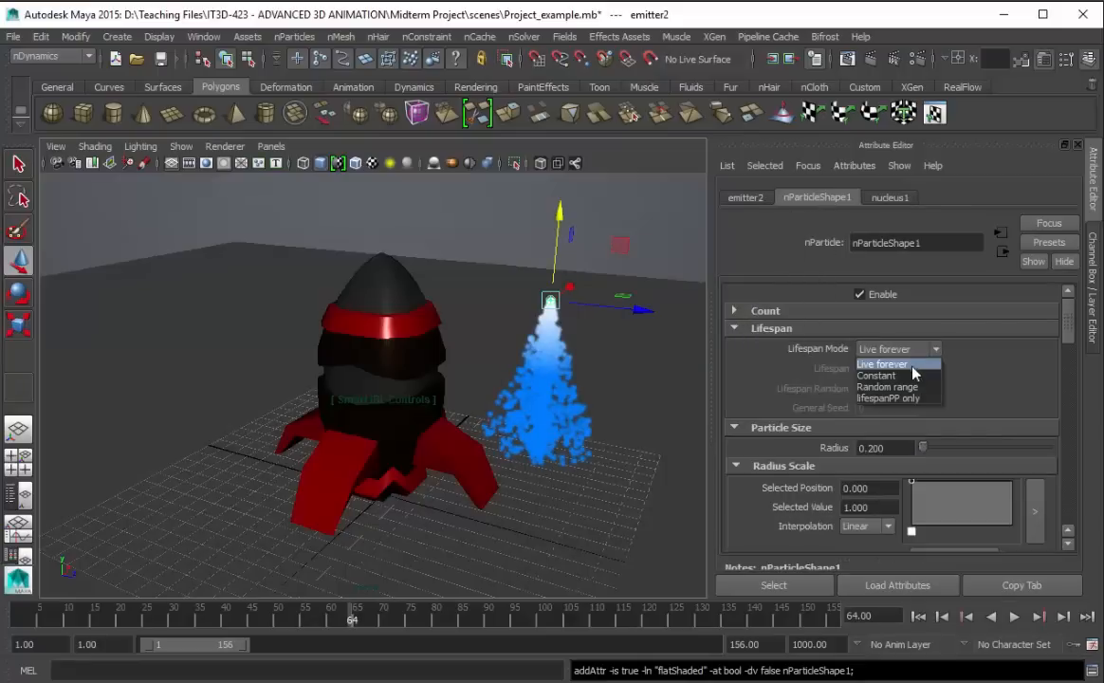
{"action": "left_click", "coordinate": [875, 375]}
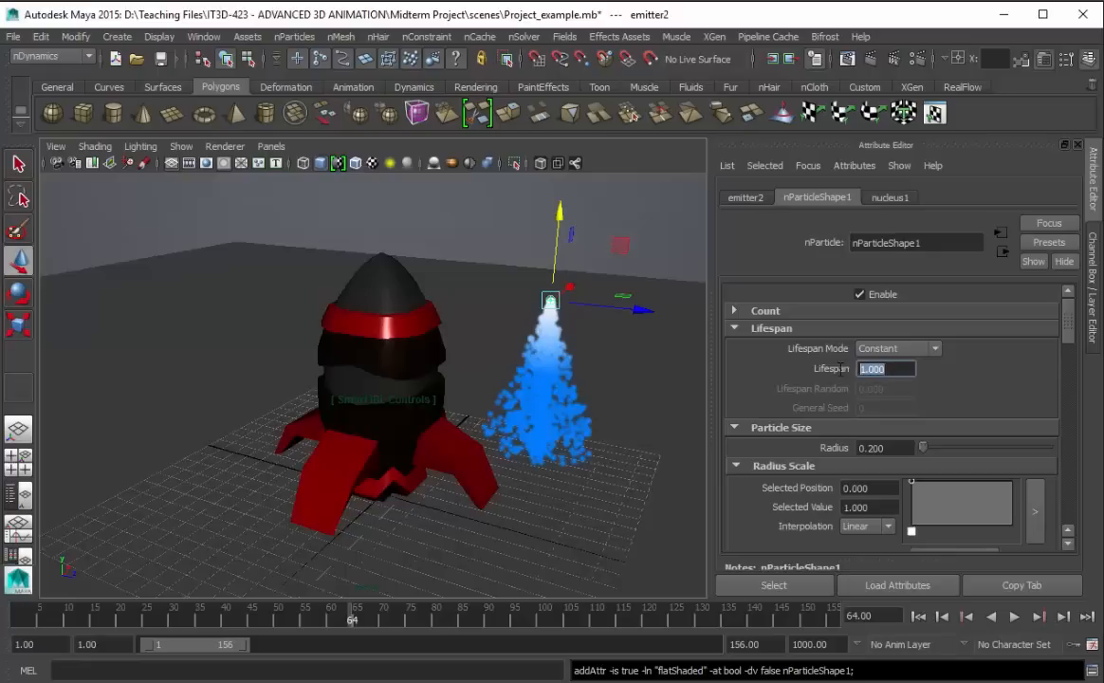
{"action": "type", "text": "10.000"}
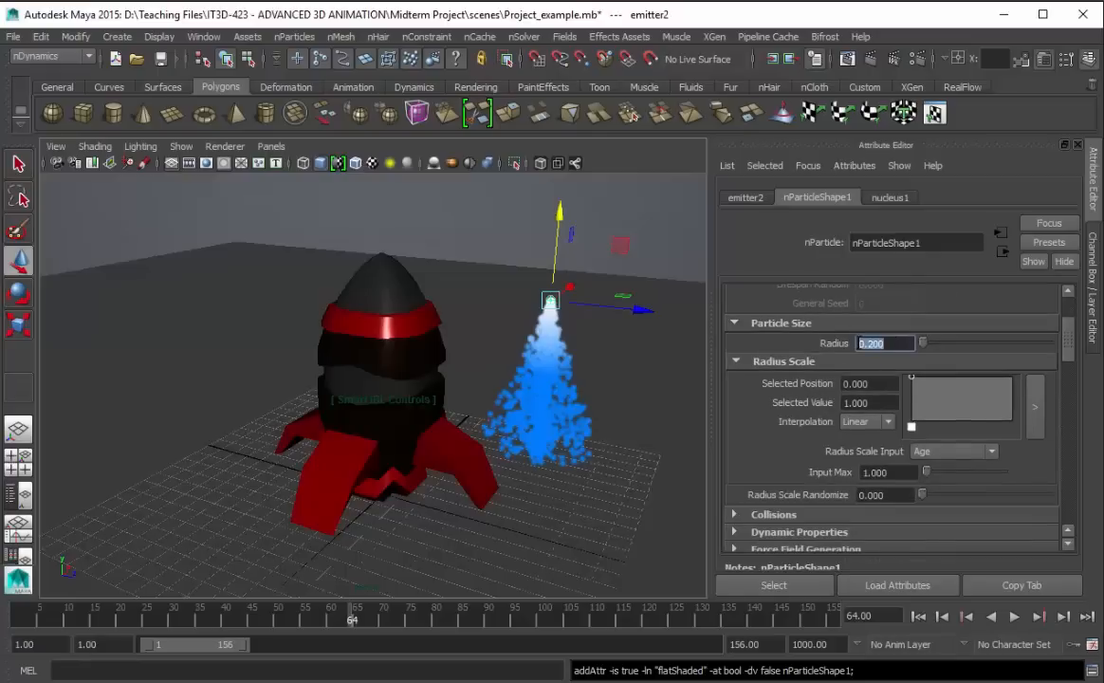
{"action": "type", "text": ".6"}
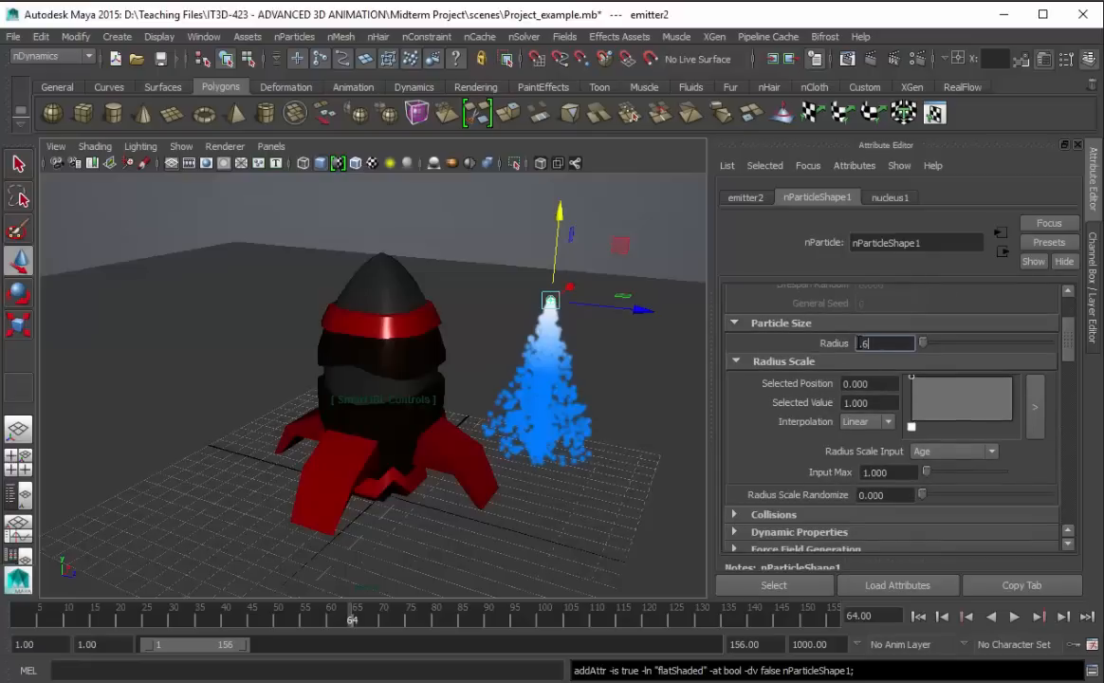
{"action": "type", "text": "0.600"}
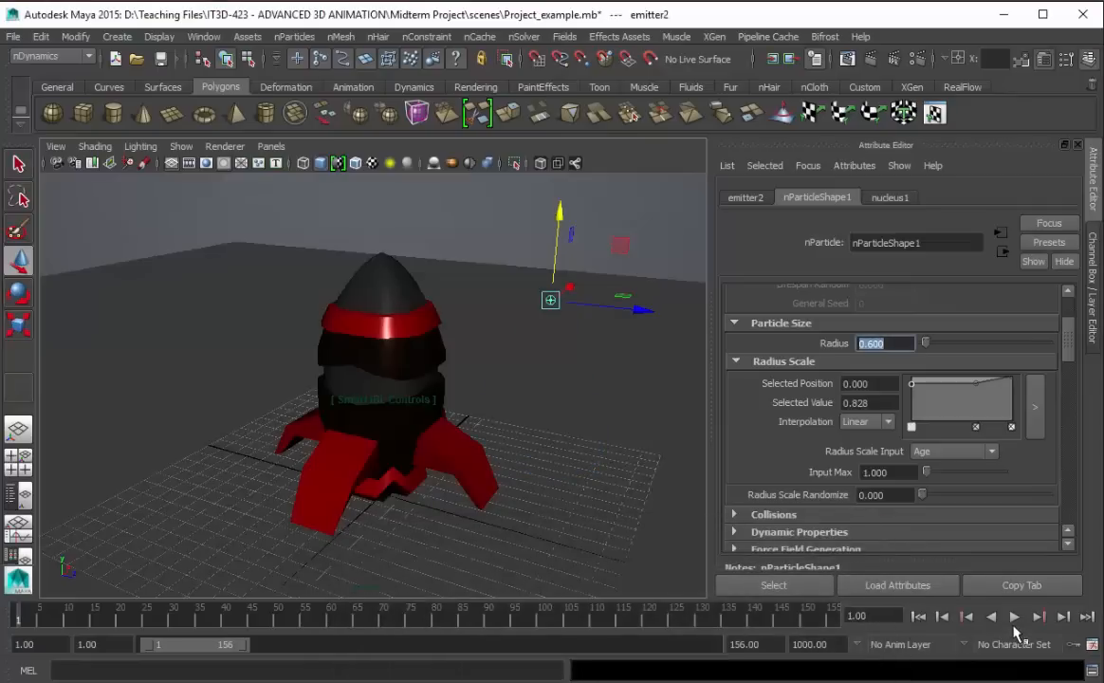
Step: Set Radius Scale input max to 3.371 and randomize to 0.314, then replay the plume
{"action": "left_click", "coordinate": [1014, 616]}
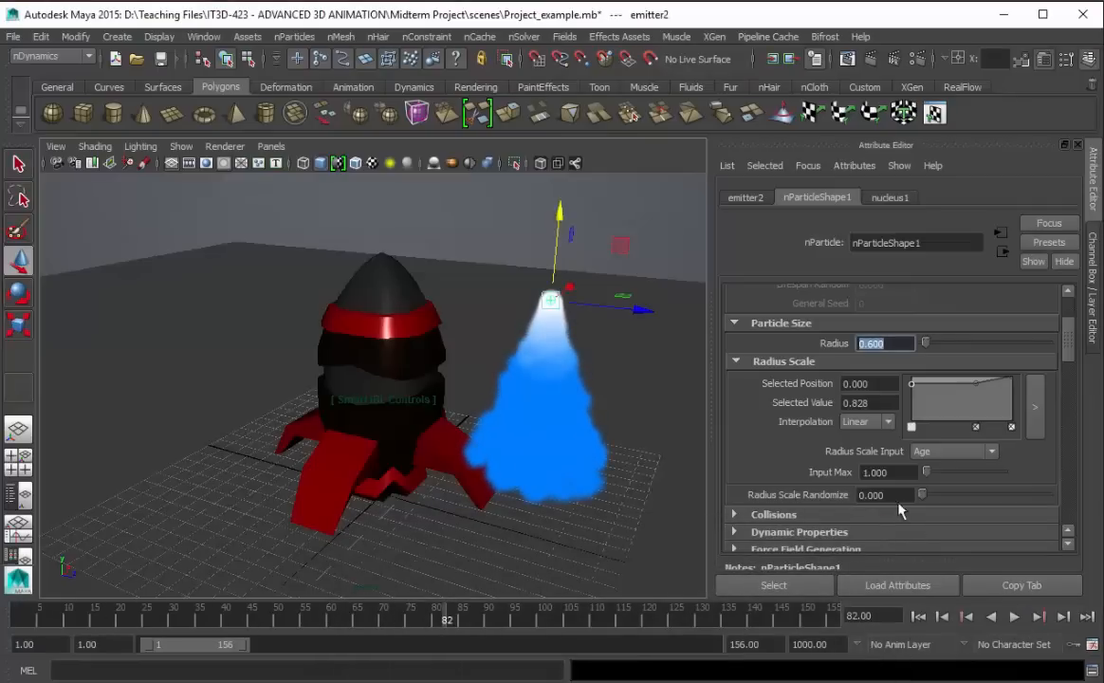
{"action": "mouse_move", "coordinate": [794, 436]}
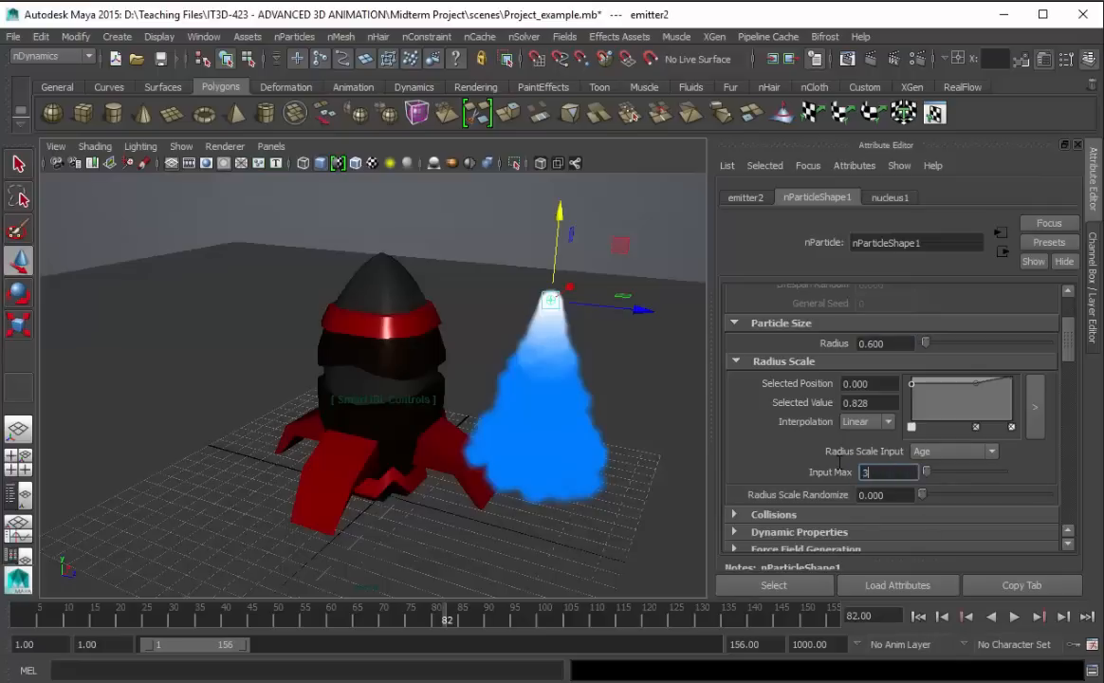
{"action": "type", "text": "3.3"}
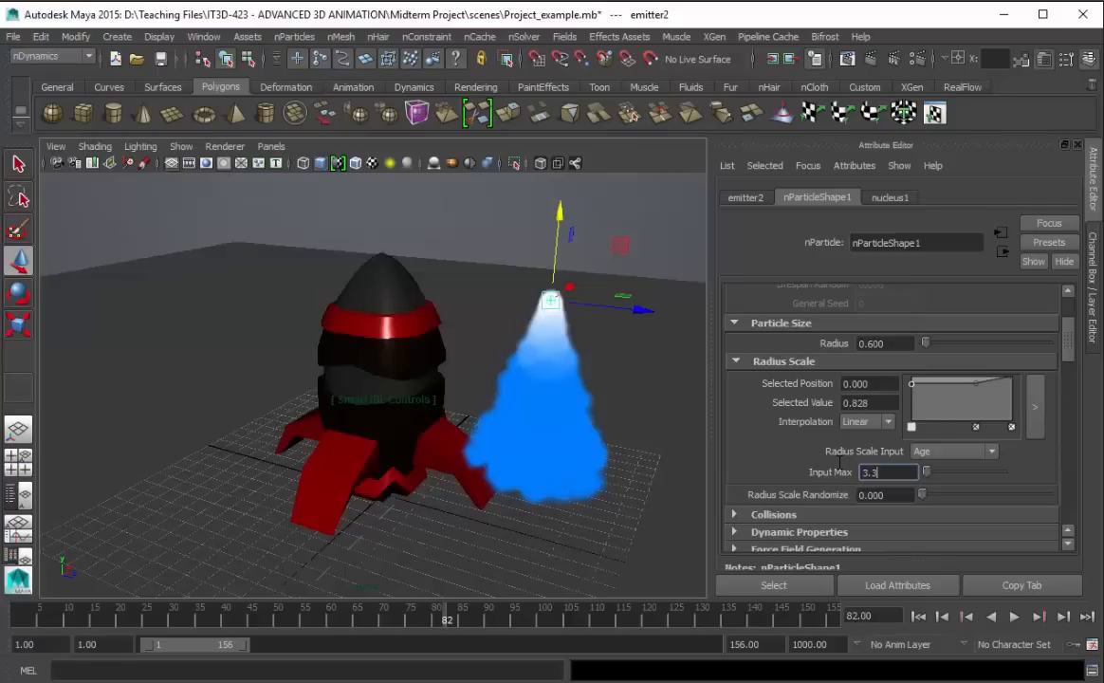
{"action": "type", "text": "3.371"}
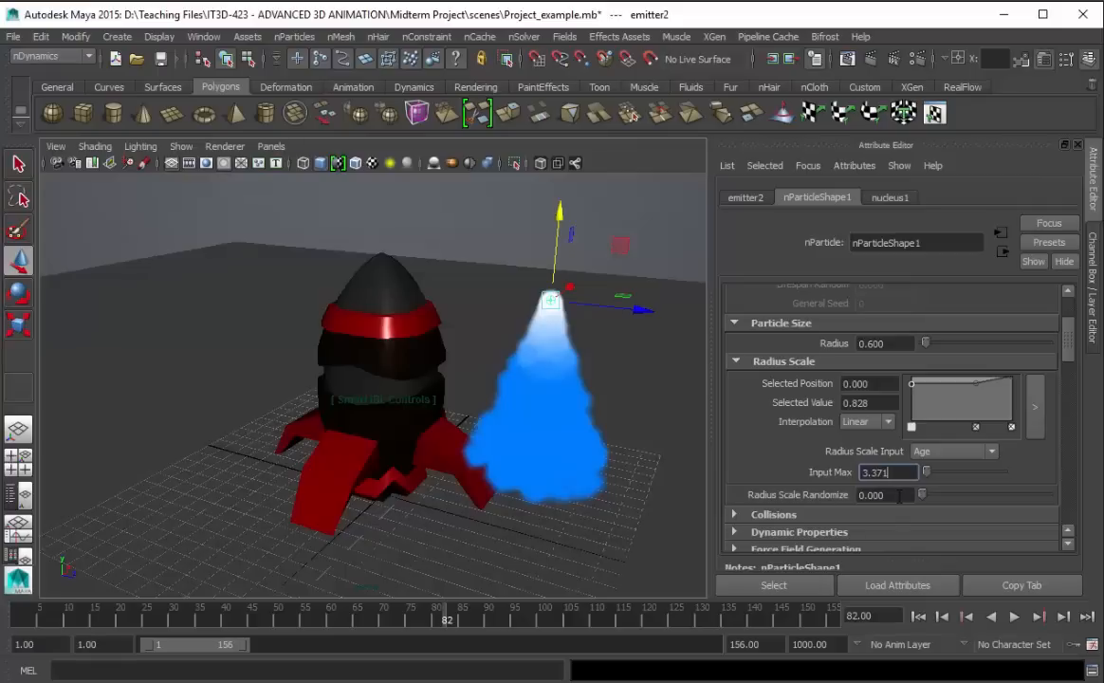
{"action": "left_click", "coordinate": [883, 494]}
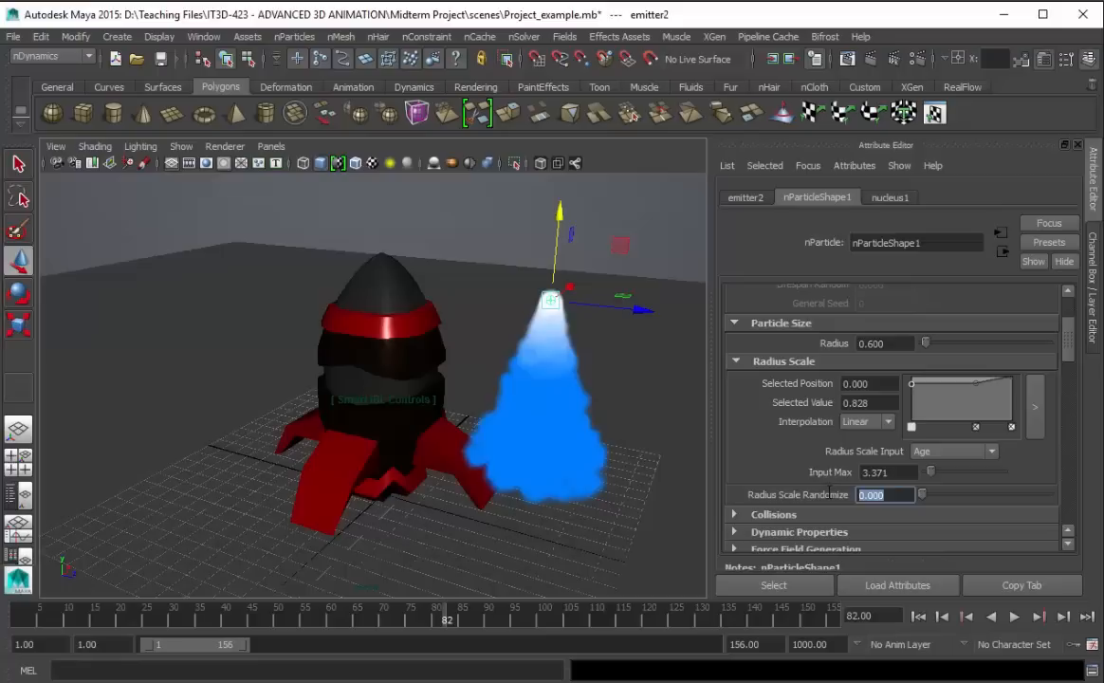
{"action": "type", "text": ".314"}
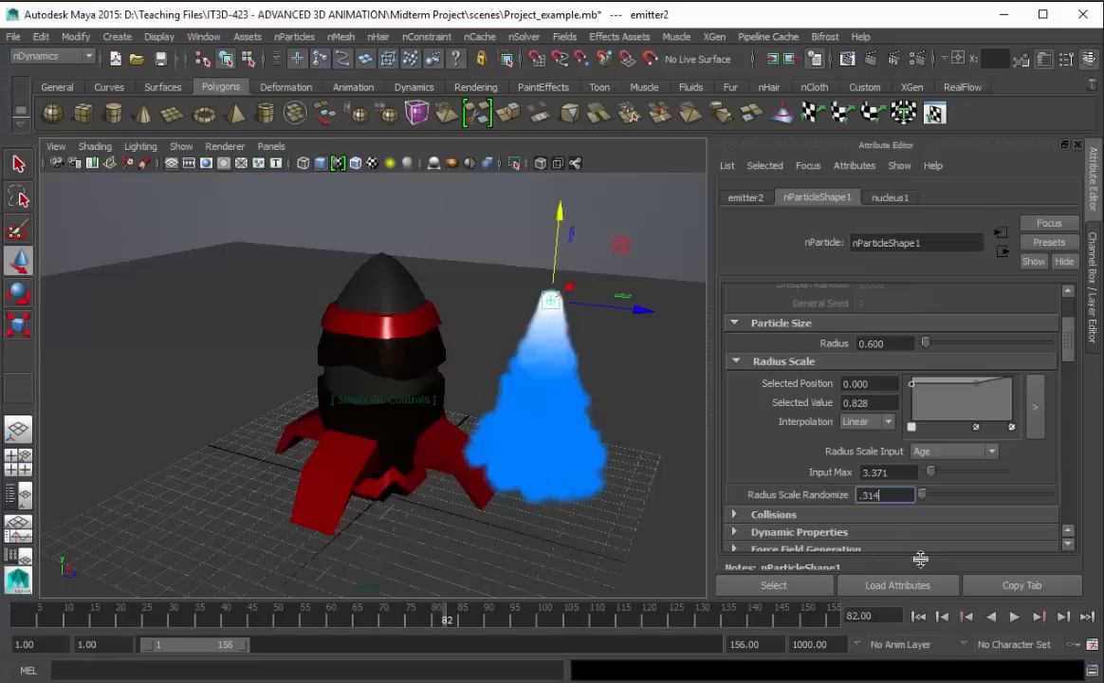
{"action": "left_click", "coordinate": [1014, 616]}
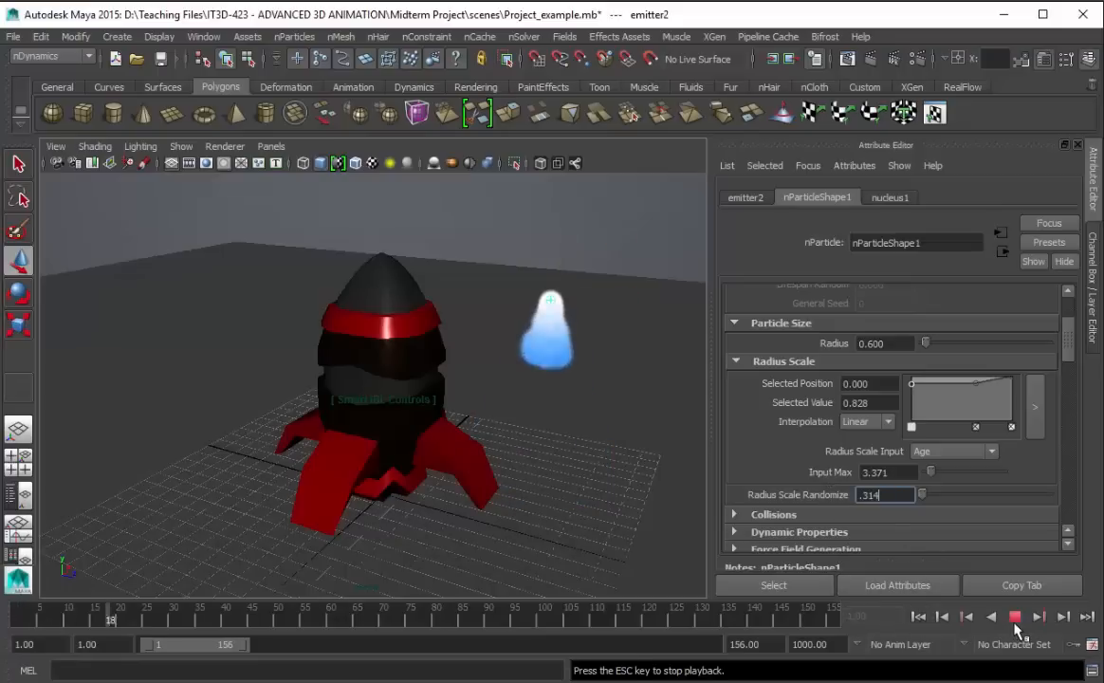
{"action": "left_click", "coordinate": [1013, 616]}
{"action": "type", "text": "0.000"}
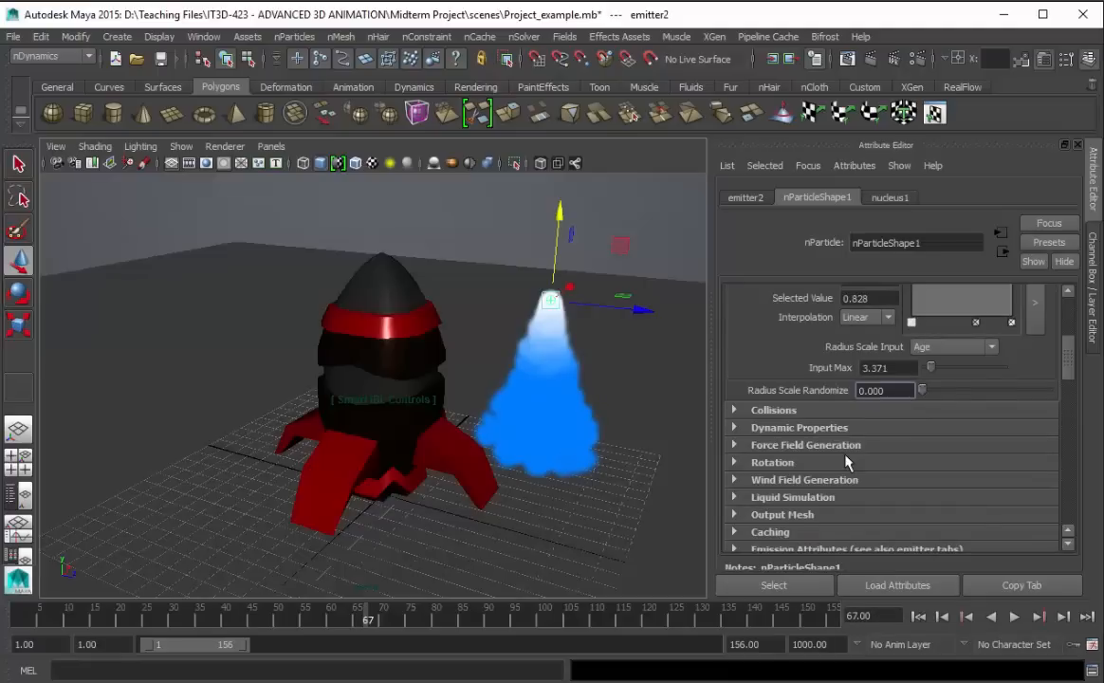
Step: Keep the Cloud (s/w) particle render type and set surface shading to 0.11
{"action": "left_click", "coordinate": [770, 462]}
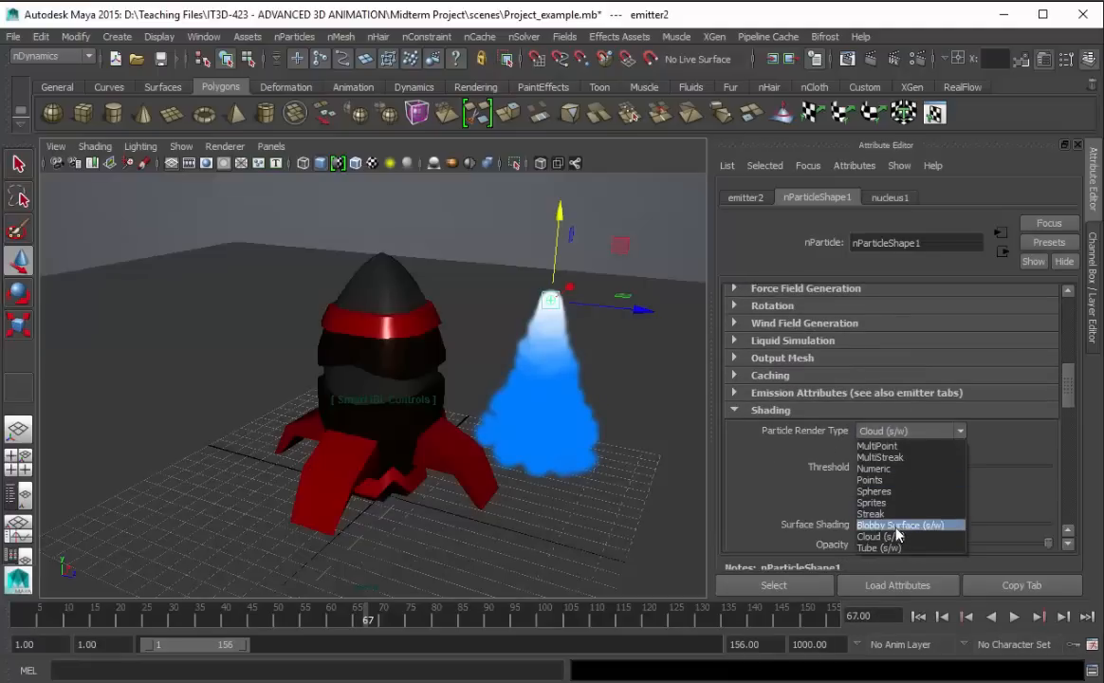
{"action": "left_click", "coordinate": [876, 536]}
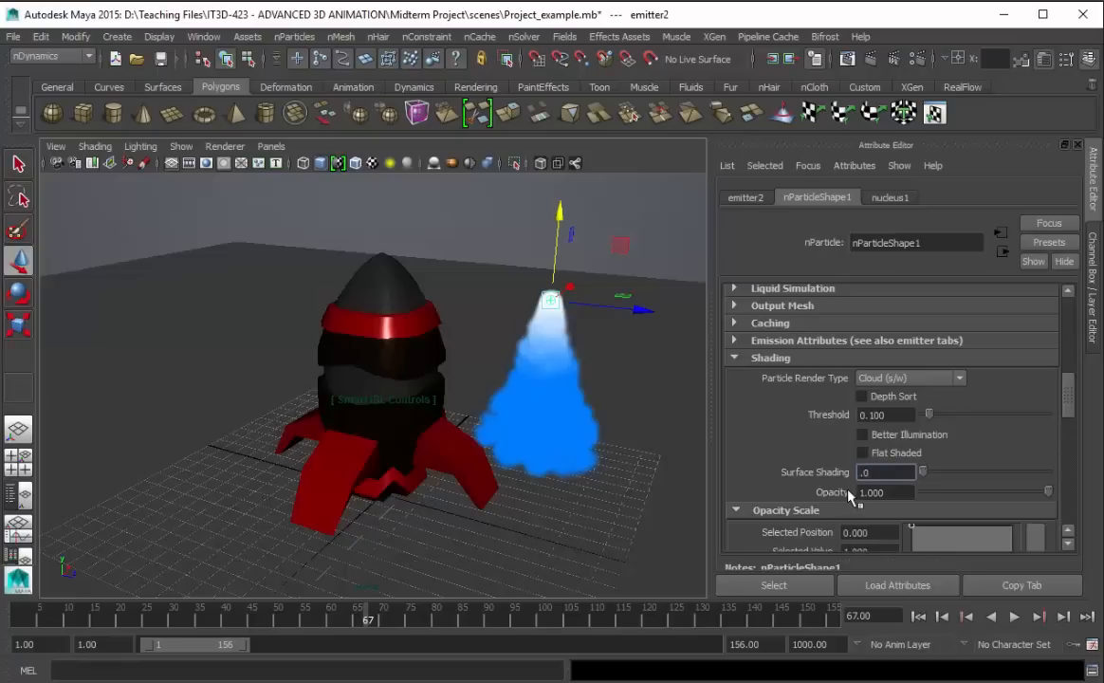
{"action": "type", "text": ".11"}
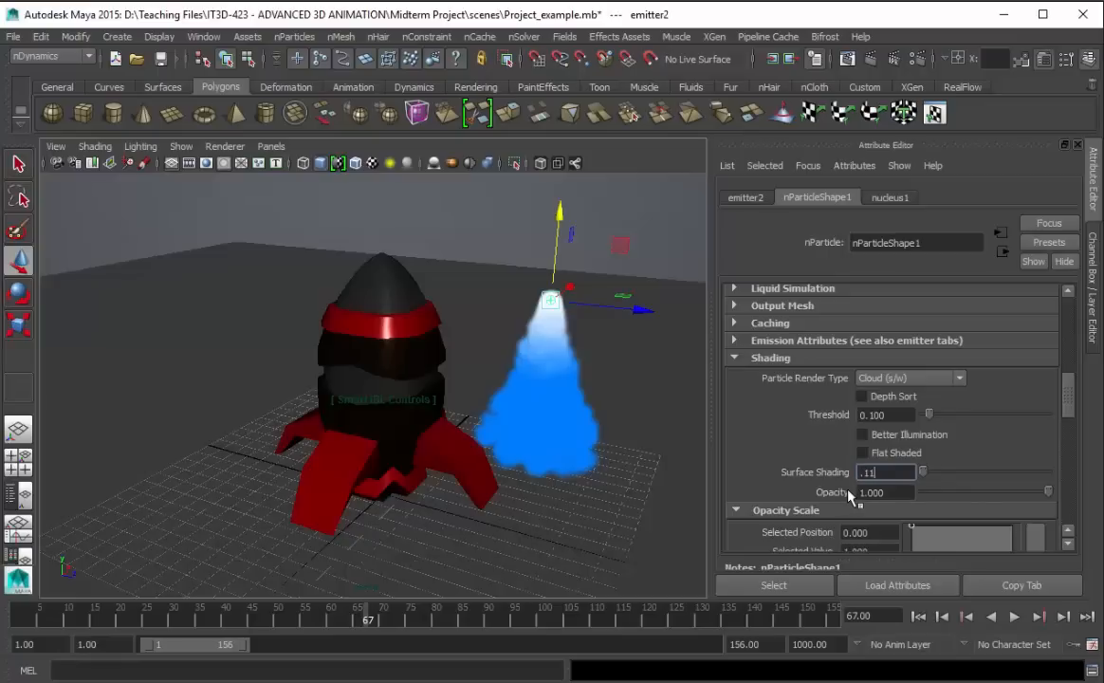
{"action": "left_click", "coordinate": [1013, 615]}
{"action": "type", "text": "0.800"}
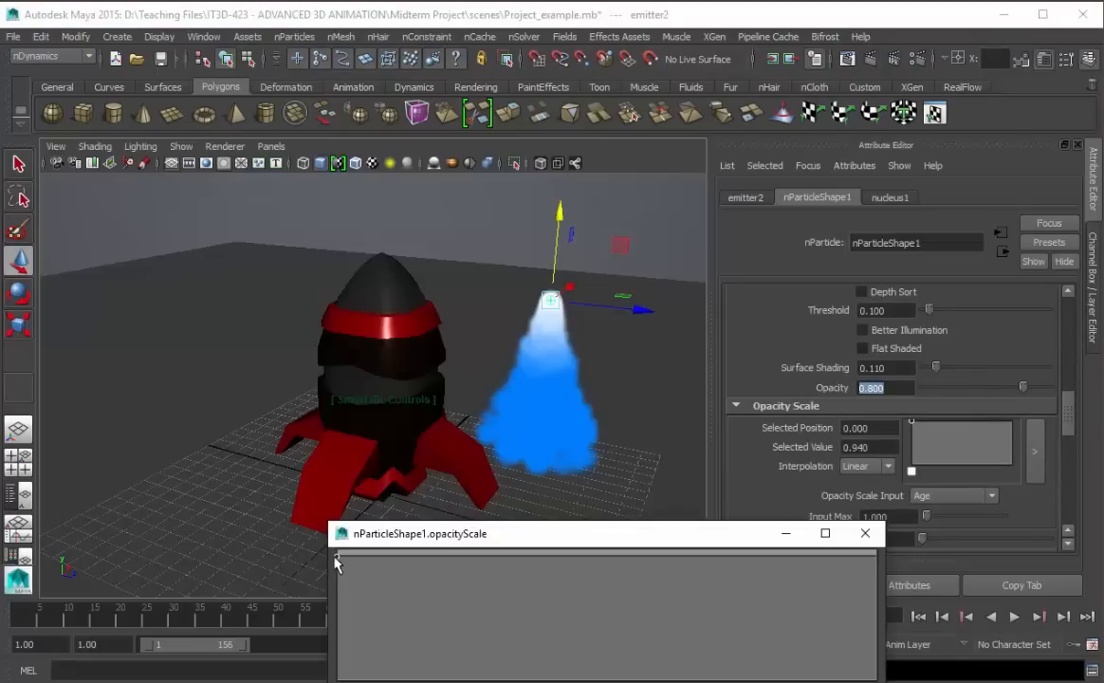
Step: Drag the opacity-scale curve's end point down so particles fade with age, then close the editor
{"action": "left_click_drag", "start_coordinate": [337, 571], "coordinate": [849, 586]}
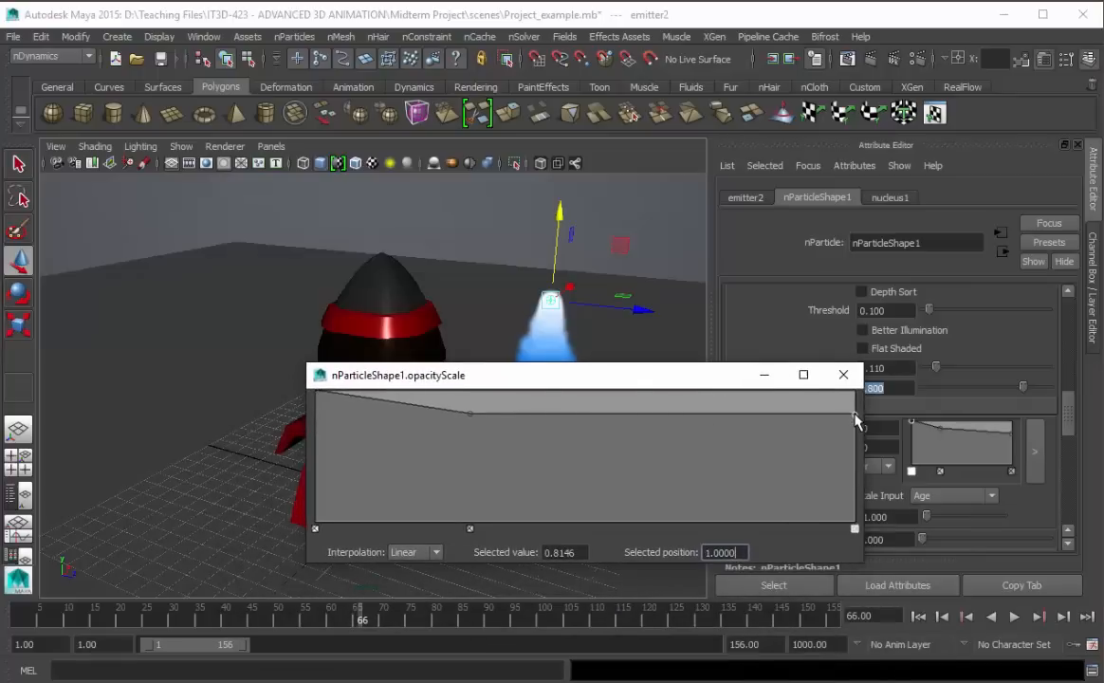
{"action": "left_click", "coordinate": [842, 374]}
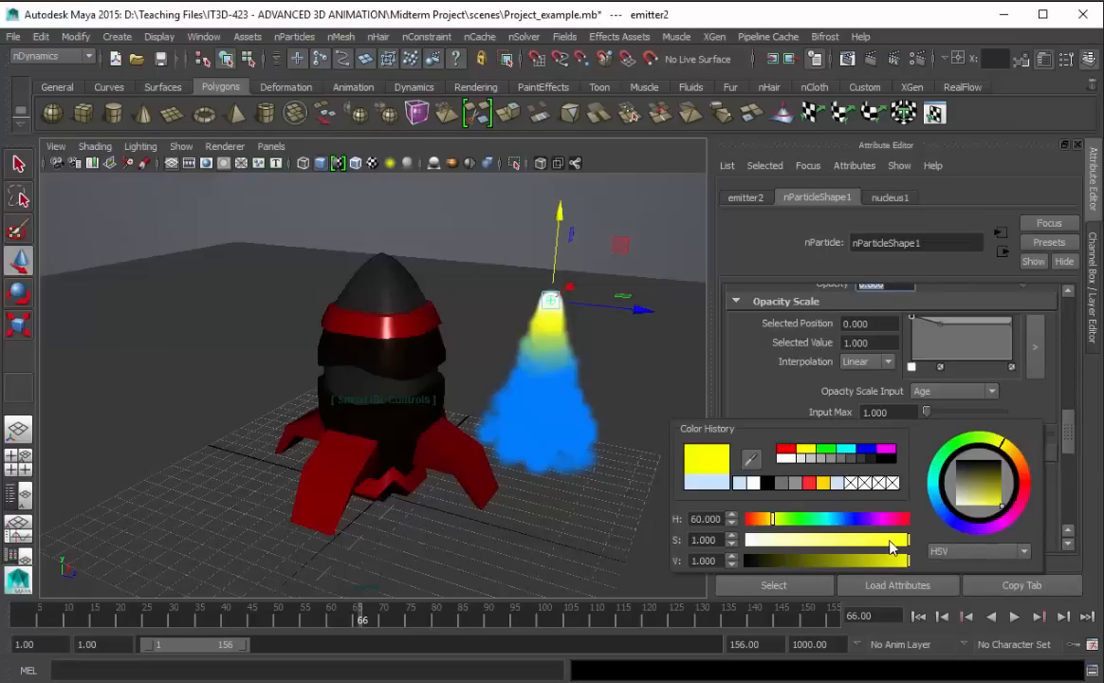
Step: Set a Color ramp point to soft yellow and add a second point for red
{"action": "left_click_drag", "start_coordinate": [892, 540], "coordinate": [887, 539]}
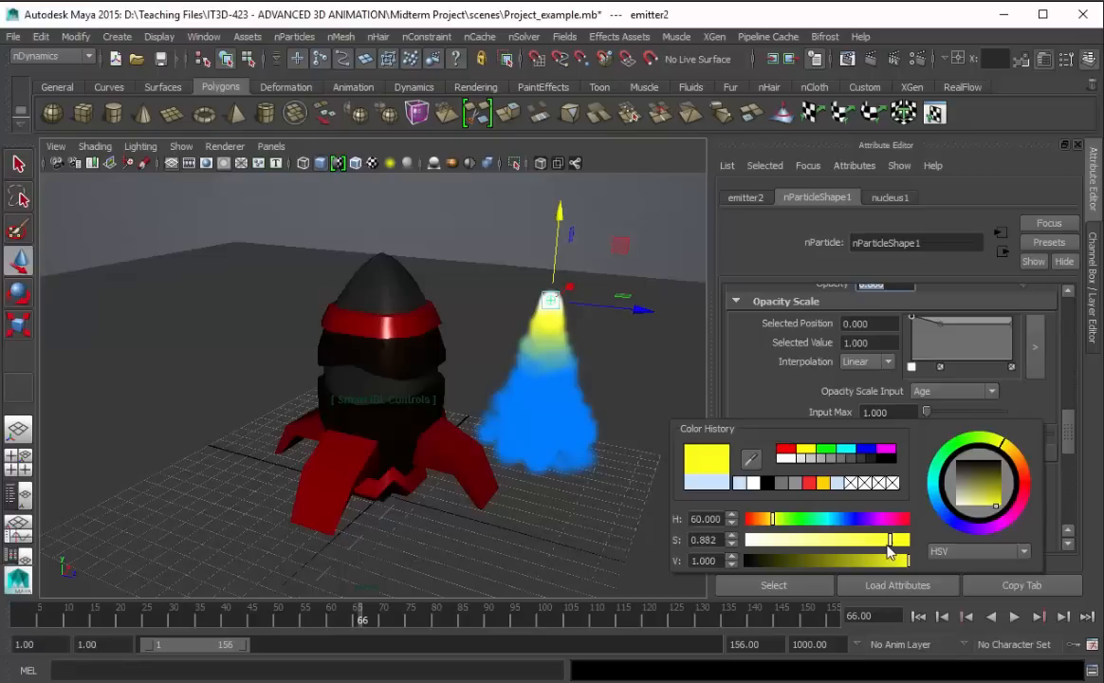
{"action": "left_click_drag", "start_coordinate": [888, 561], "coordinate": [889, 561]}
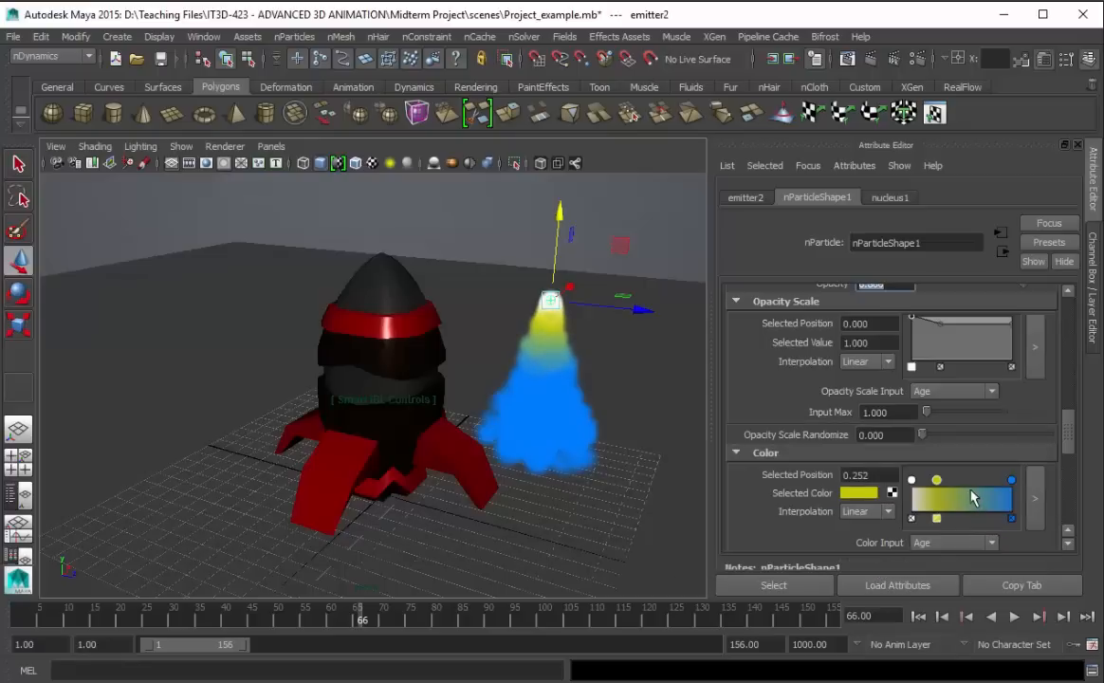
{"action": "left_click", "coordinate": [971, 480]}
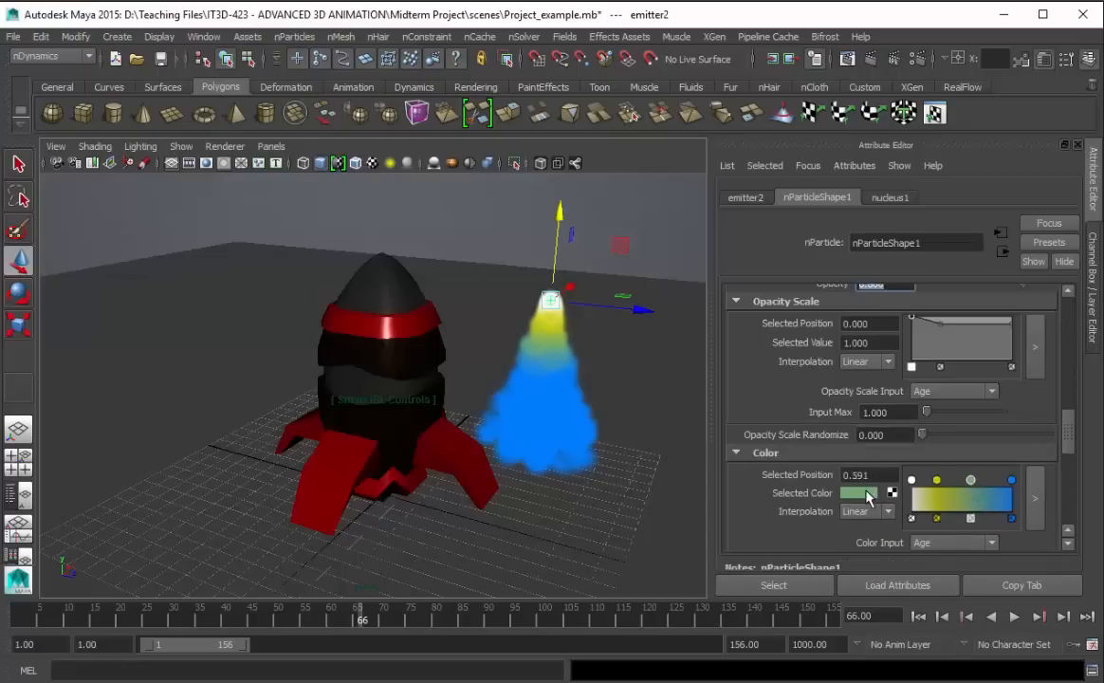
{"action": "left_click", "coordinate": [858, 493]}
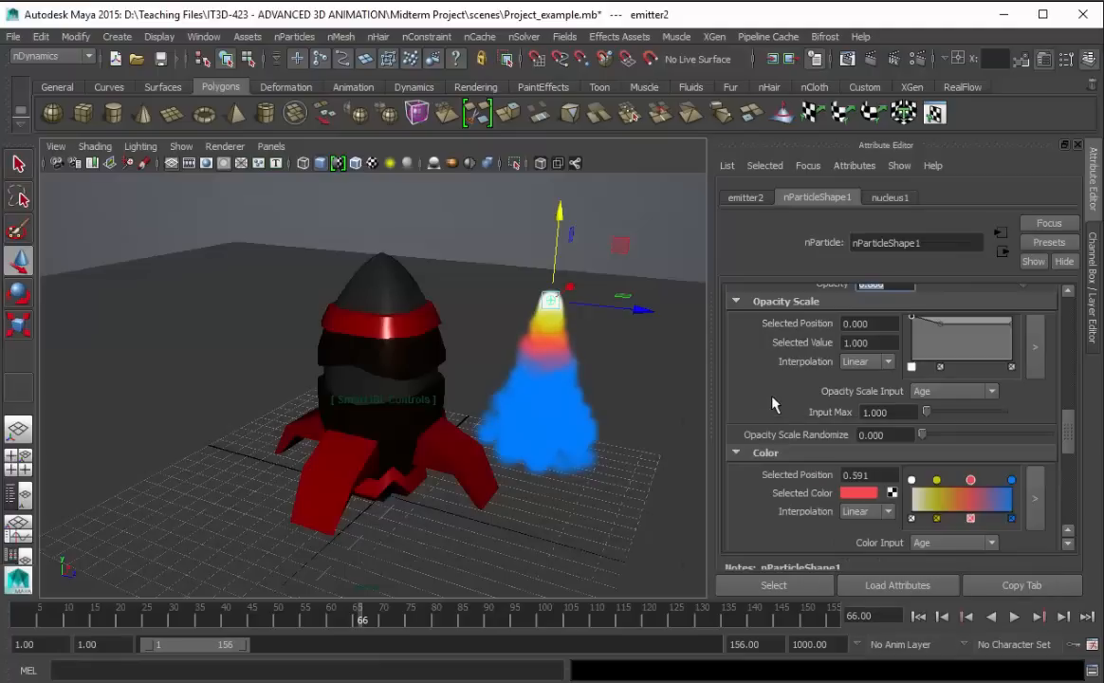
{"action": "left_click", "coordinate": [859, 492]}
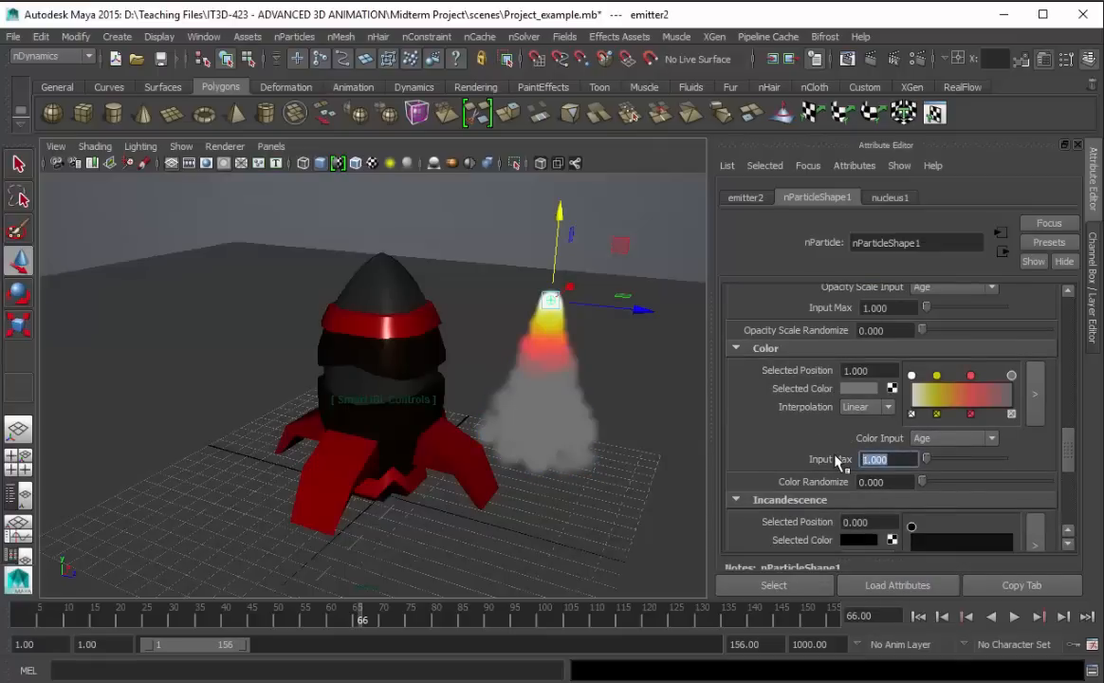
Step: Set Color input max to 3.371 and color randomize to 0.097, then preview playback
{"action": "type", "text": "3.371"}
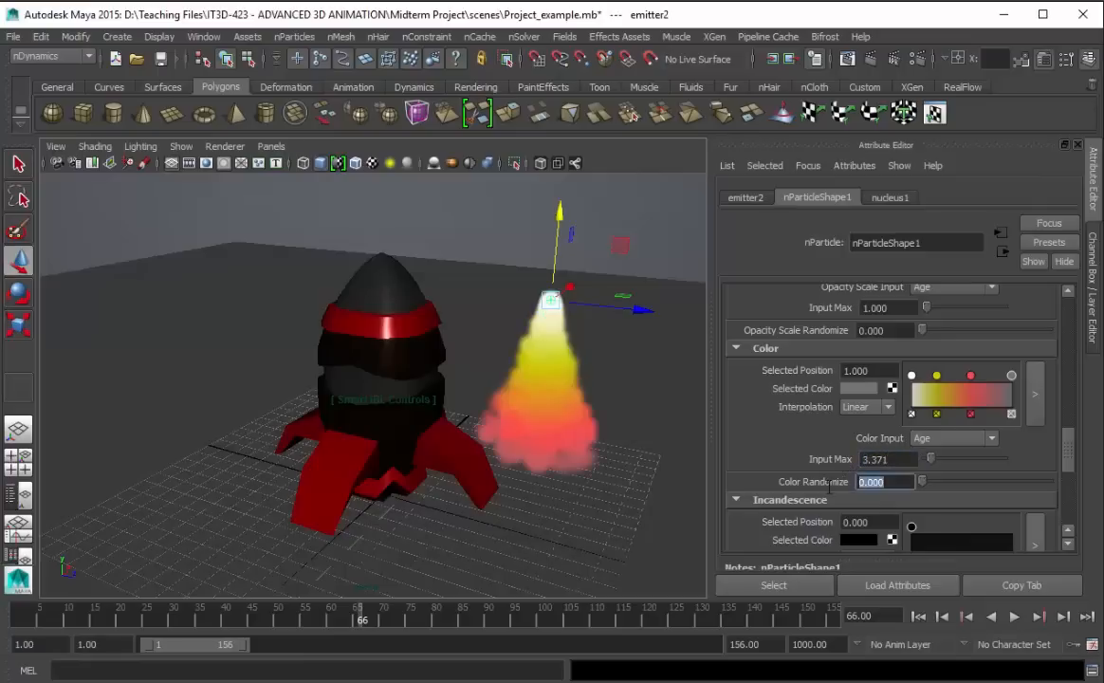
{"action": "type", "text": ".097"}
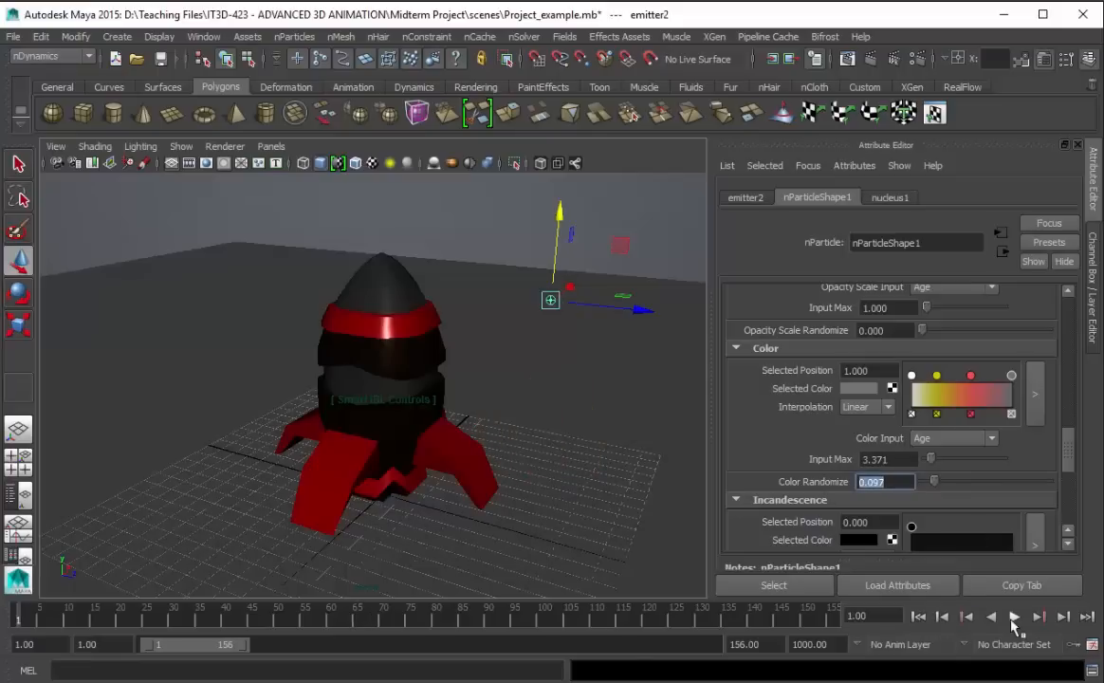
{"action": "left_click", "coordinate": [1014, 616]}
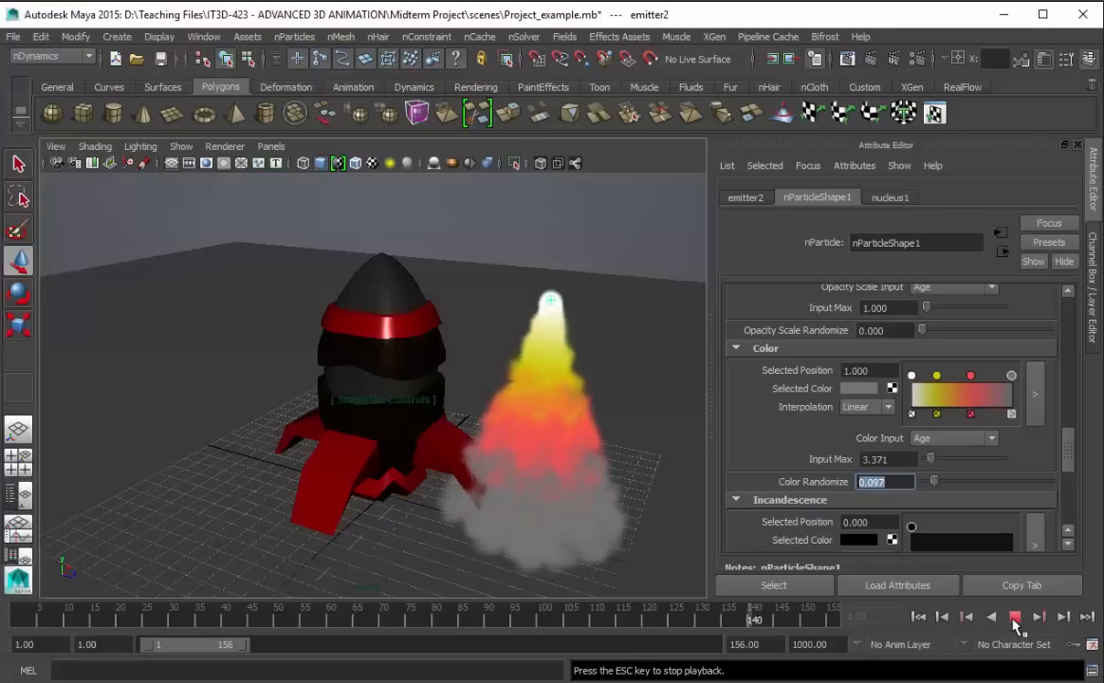
{"action": "left_click", "coordinate": [1015, 616]}
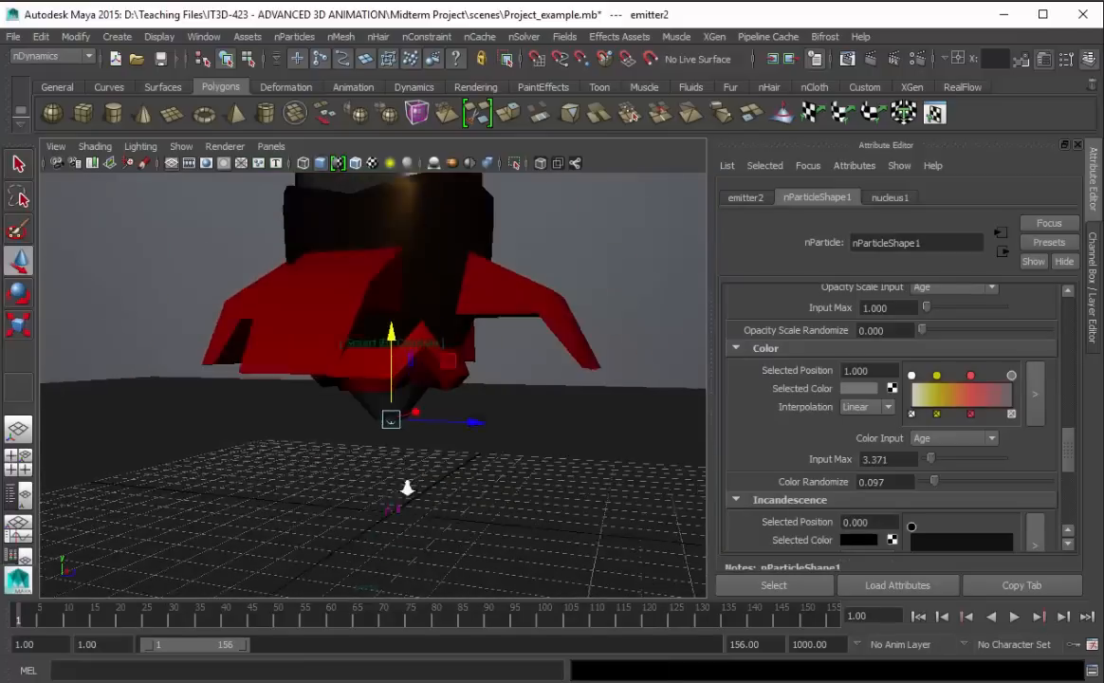
Step: Play back the scene with the emitter placed at the rocket's base
{"action": "left_click", "coordinate": [1014, 617]}
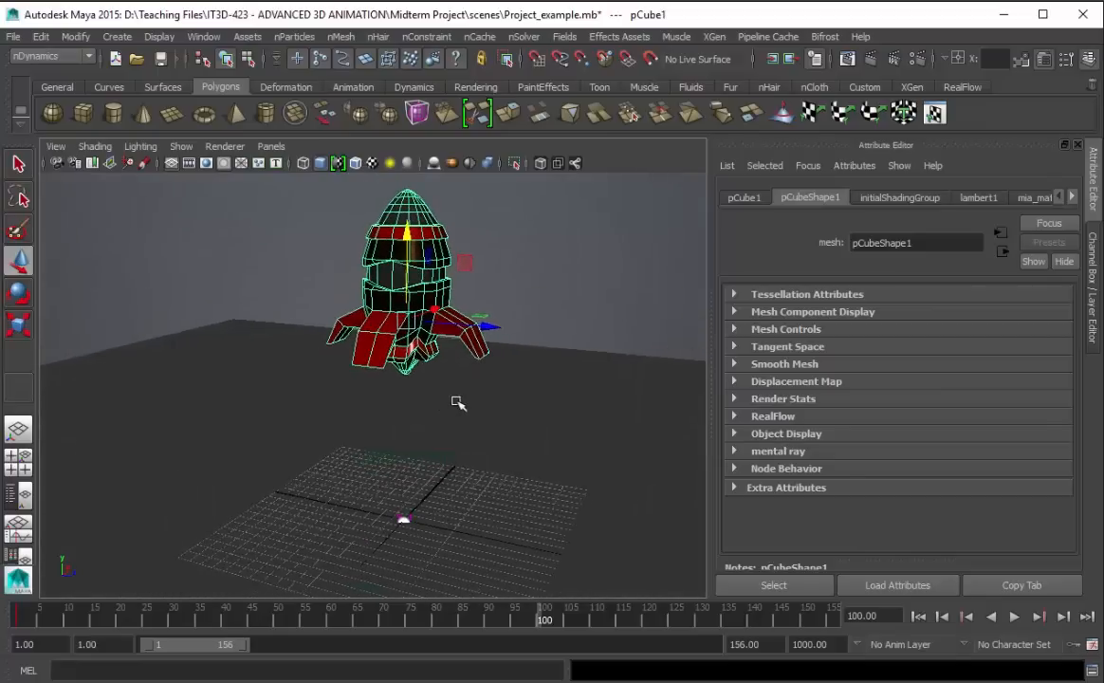
Step: Keyframe the rocket at its raised position and return to the animation start
{"action": "left_click", "coordinate": [919, 616]}
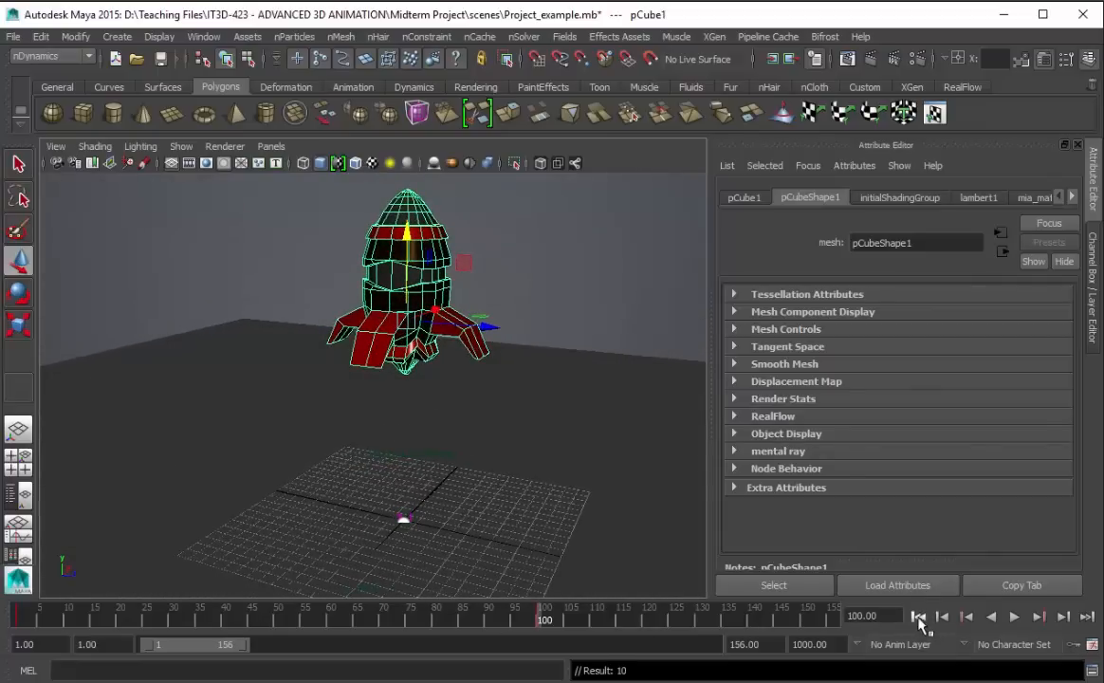
{"action": "left_click", "coordinate": [1014, 616]}
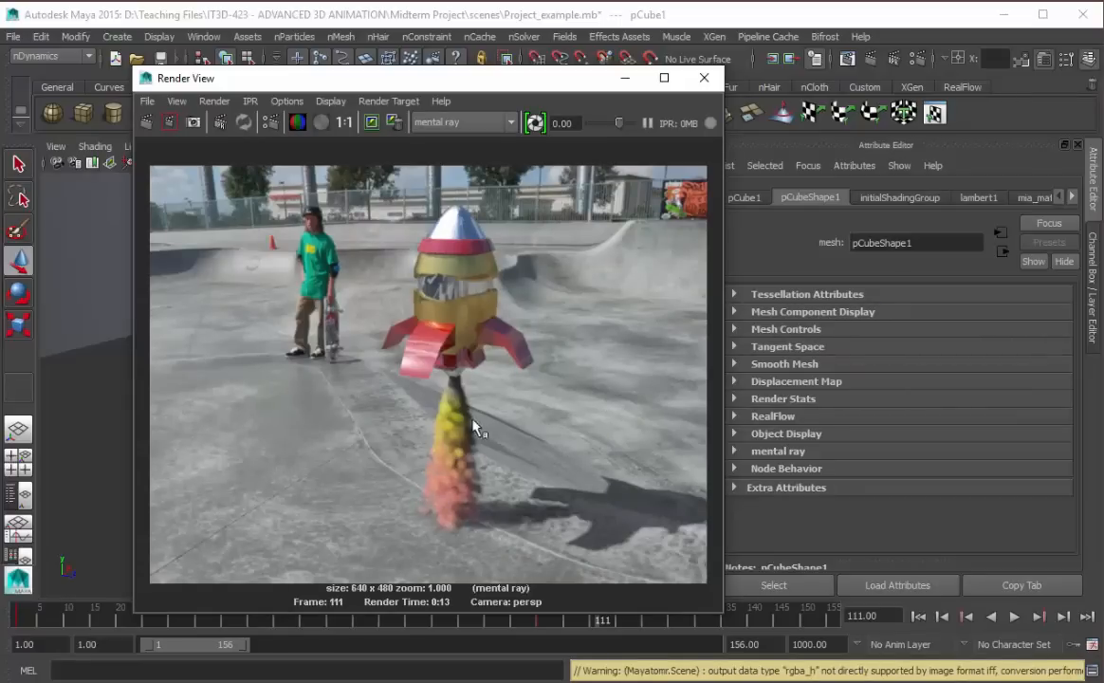
{"action": "mouse_move", "coordinate": [446, 450]}
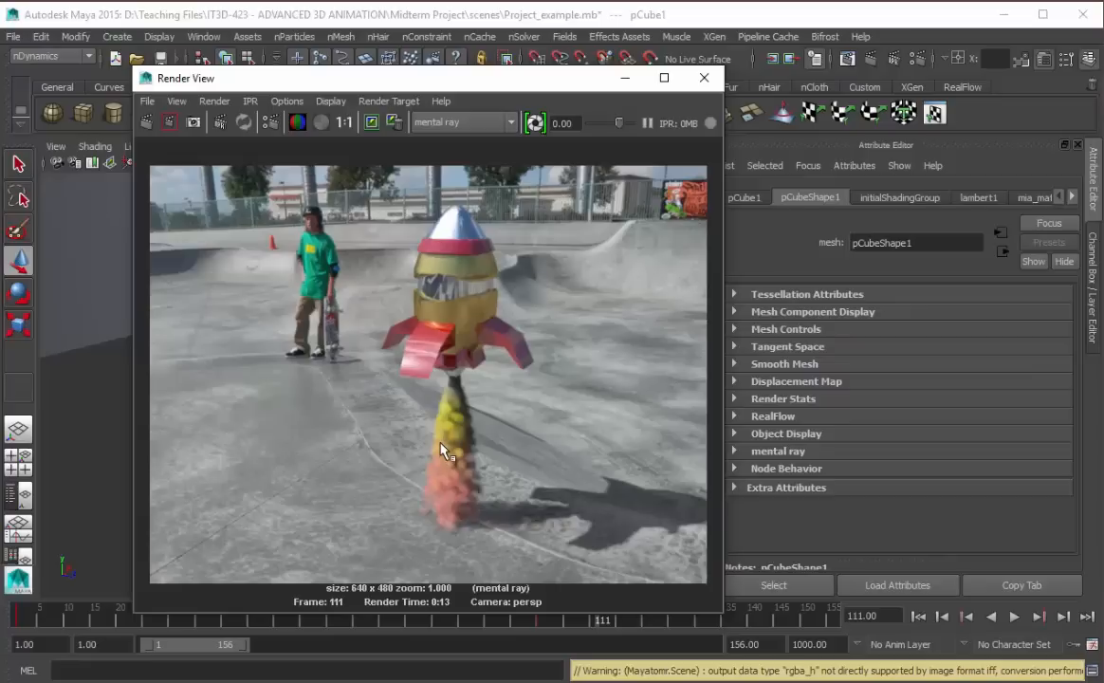
{"action": "mouse_move", "coordinate": [477, 456]}
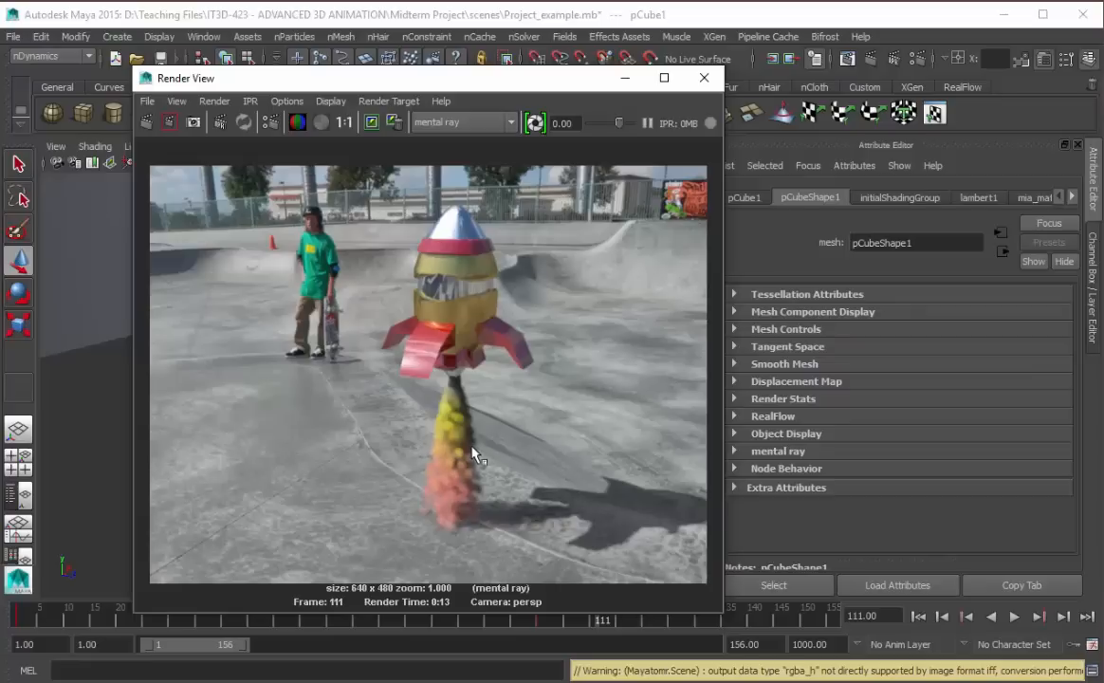
{"action": "mouse_move", "coordinate": [472, 465]}
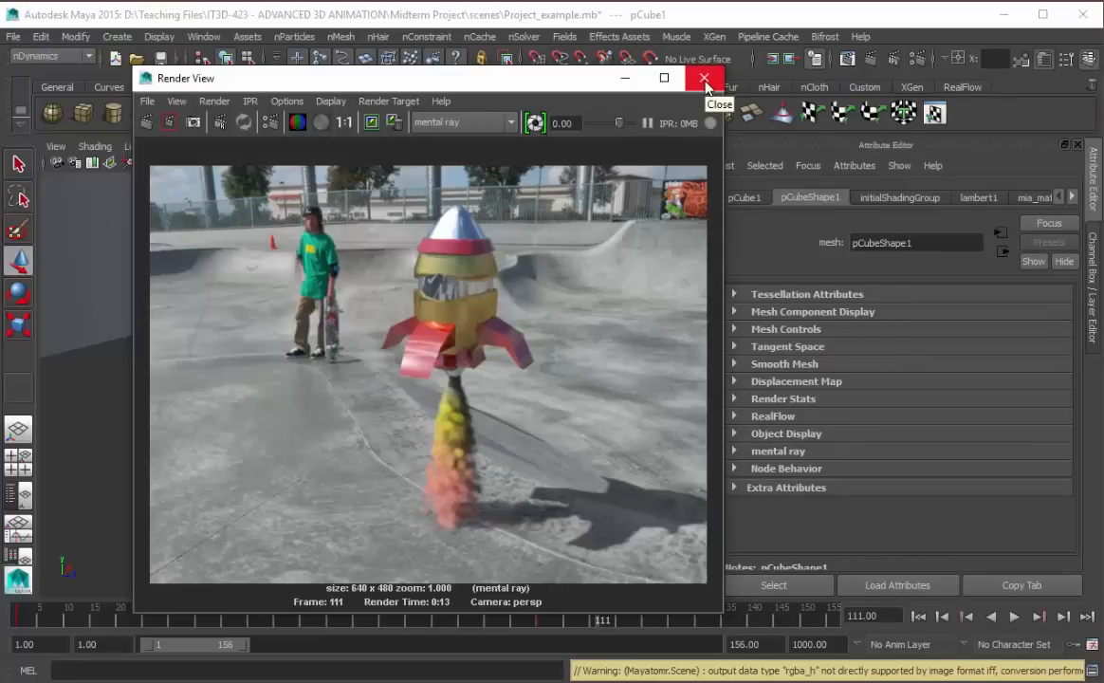
{"action": "mouse_move", "coordinate": [704, 78]}
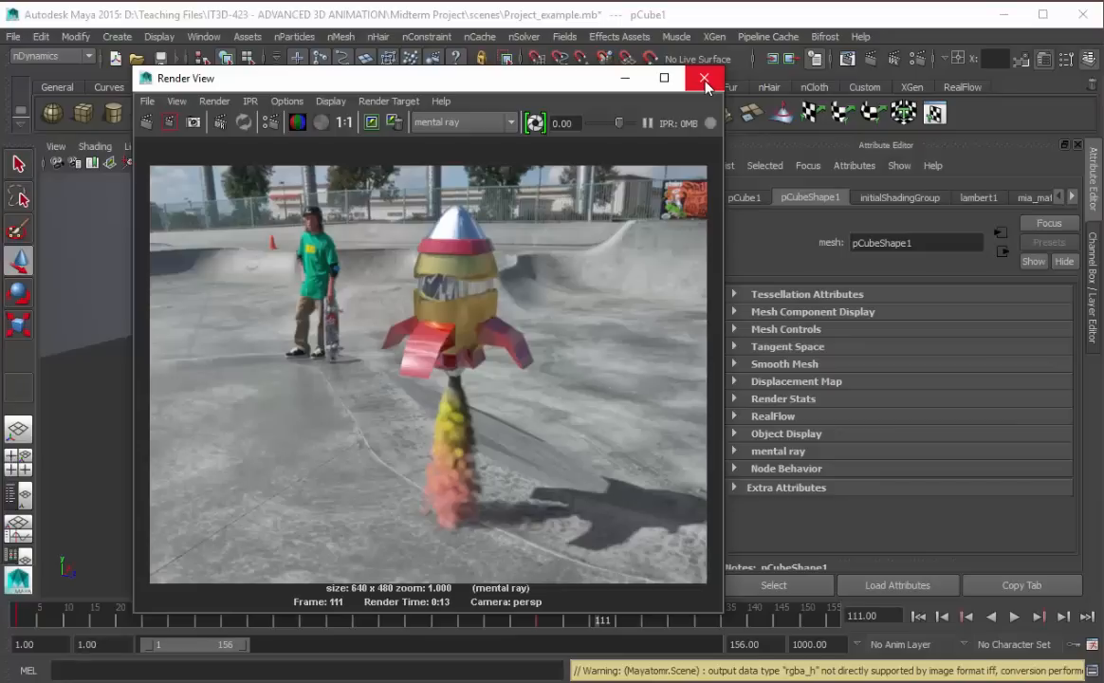
{"action": "mouse_move", "coordinate": [660, 364]}
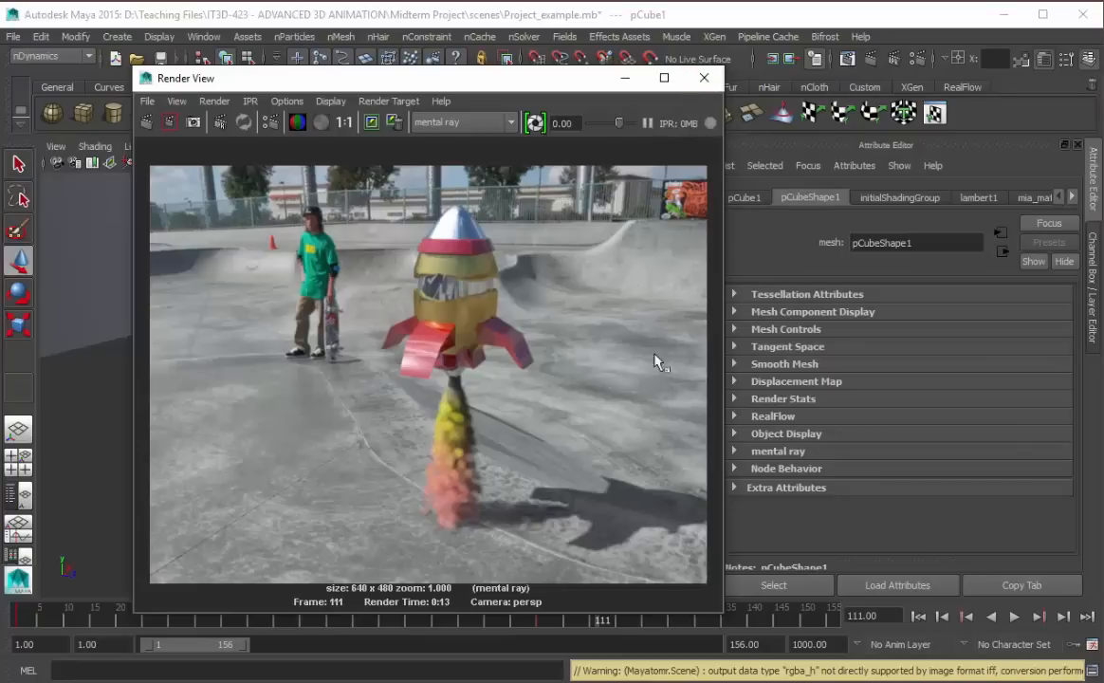